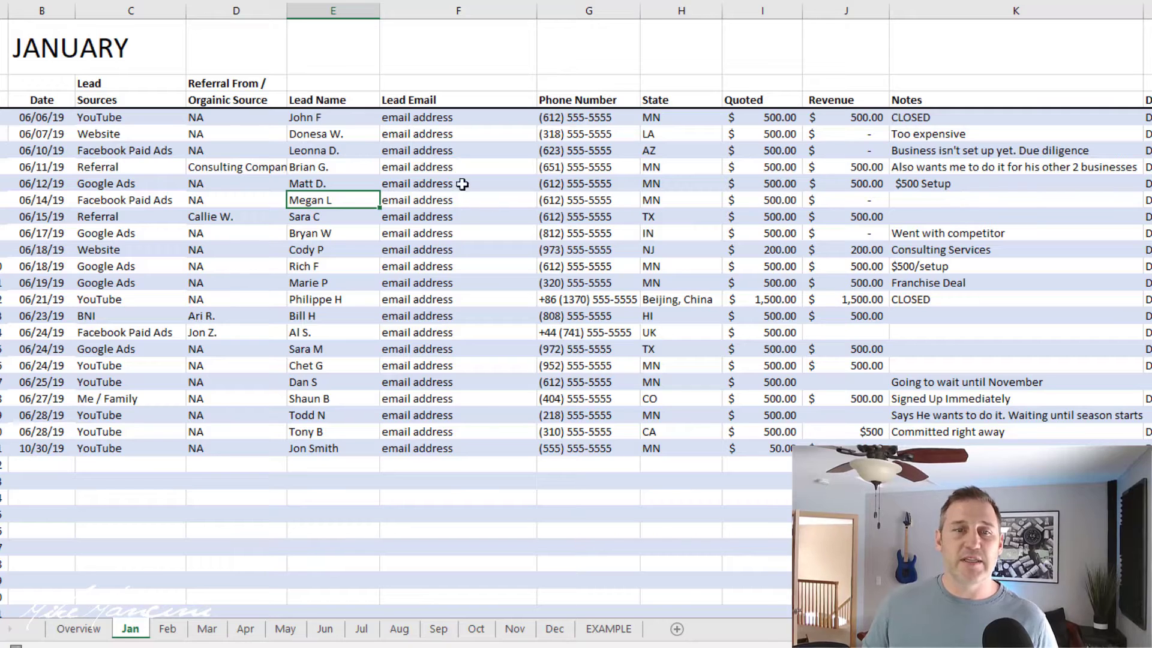
Step: Select the first Lead Sources cell on the Jan sheet to reveal its dropdown
{"action": "left_click", "coordinate": [458, 116]}
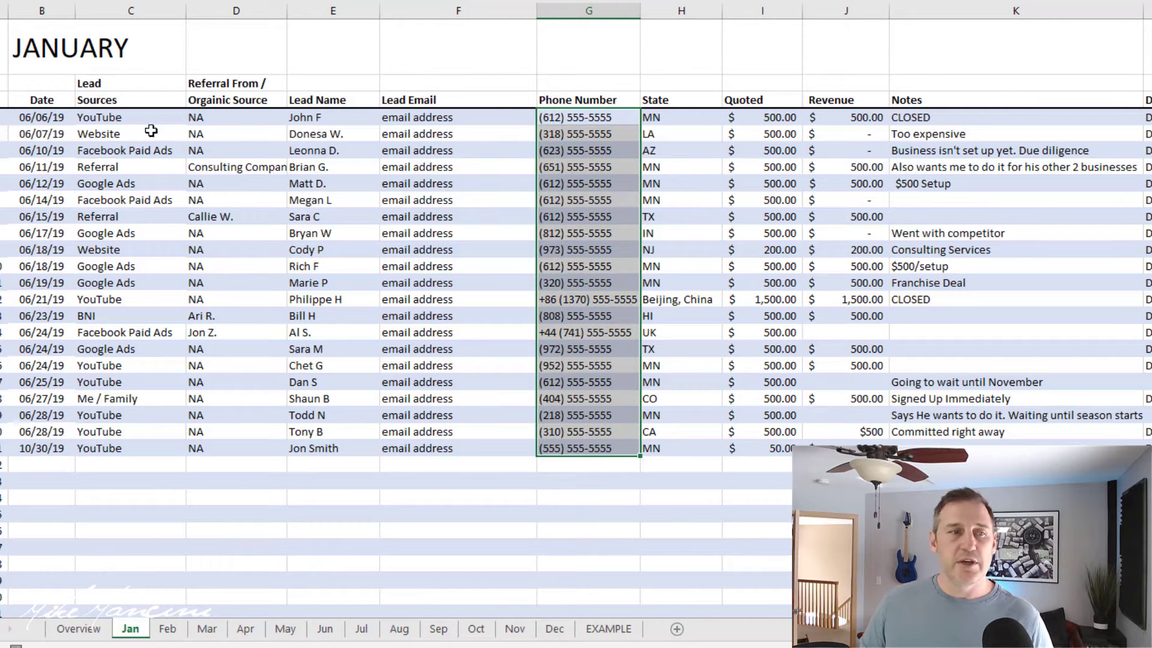
{"action": "mouse_move", "coordinate": [56, 117]}
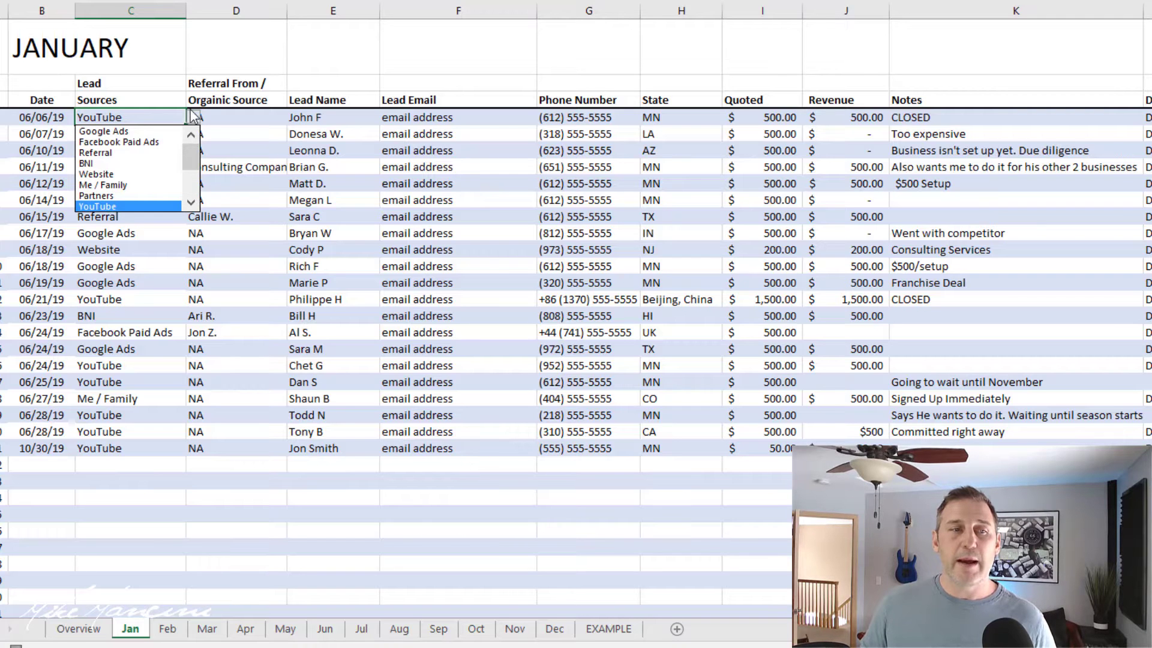
Step: Review the Overview sources: Google Ads, Facebook Paid Ads, BNI, Me / Family, YouTube
{"action": "left_click", "coordinate": [76, 628]}
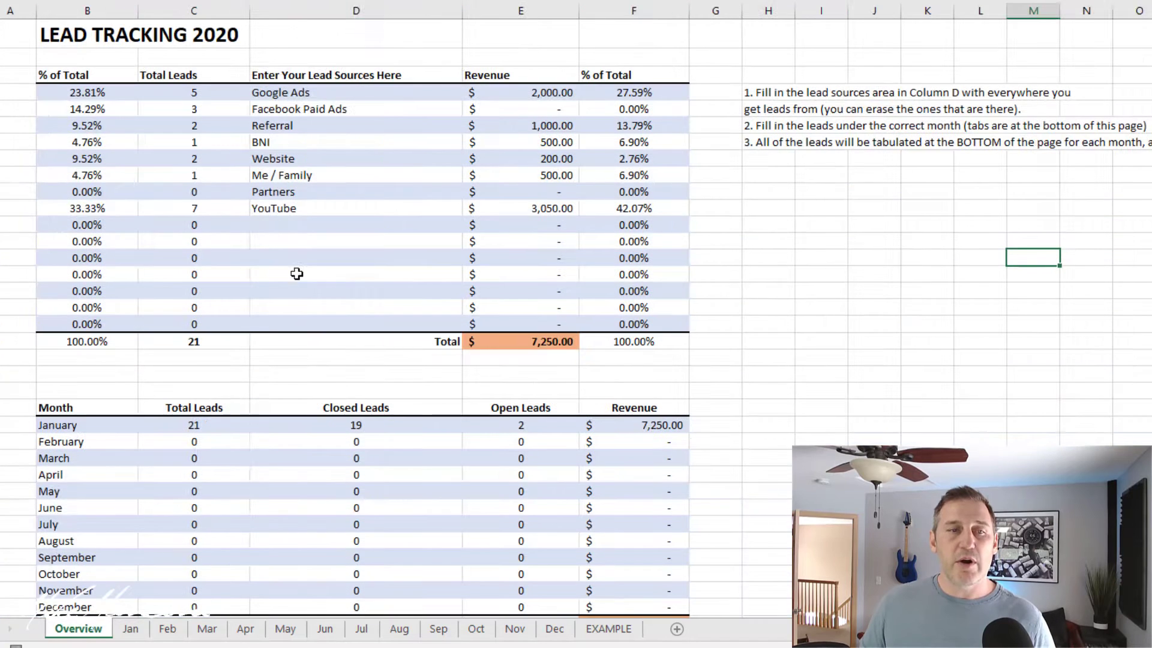
{"action": "left_click", "coordinate": [355, 92]}
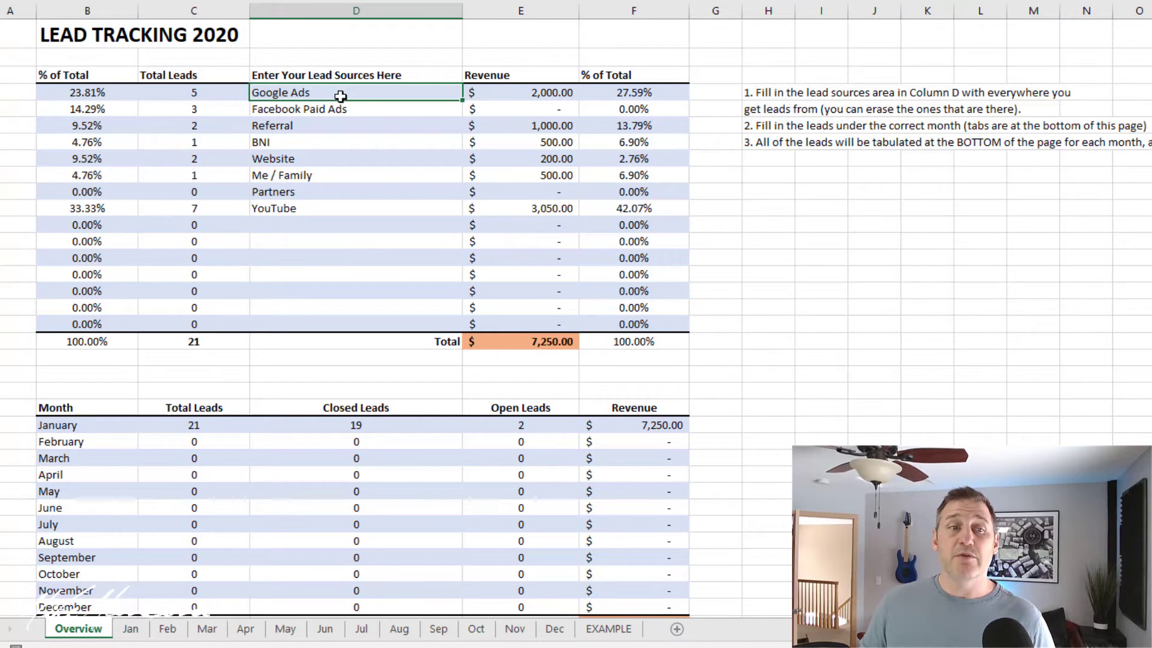
{"action": "left_click", "coordinate": [355, 110]}
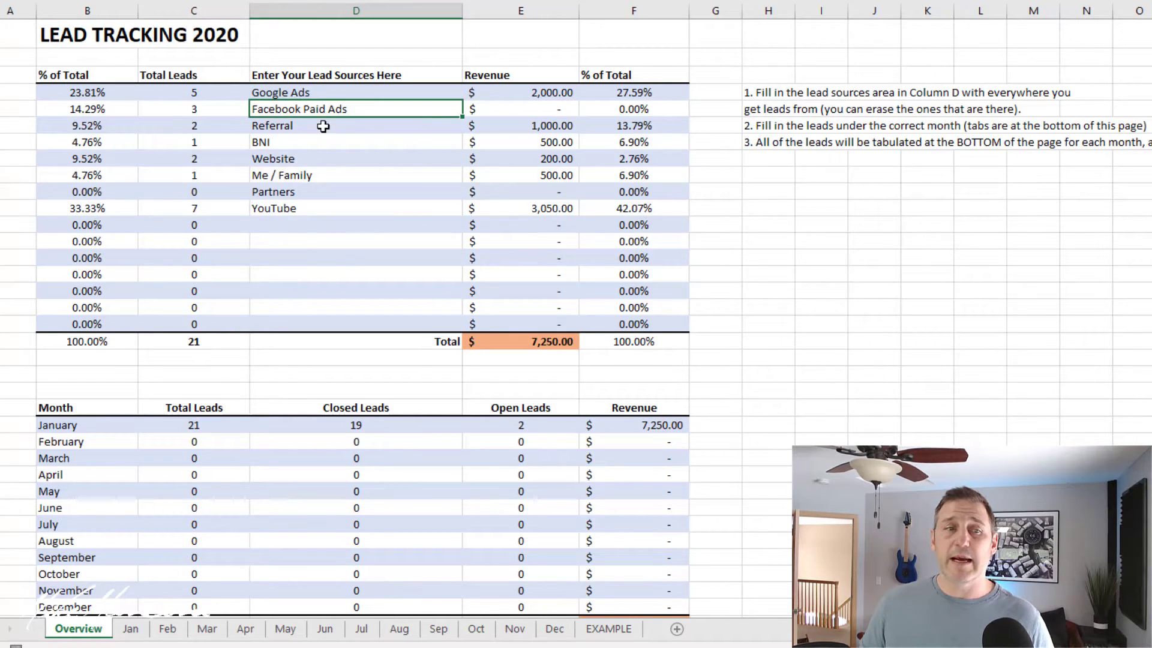
{"action": "left_click", "coordinate": [357, 142]}
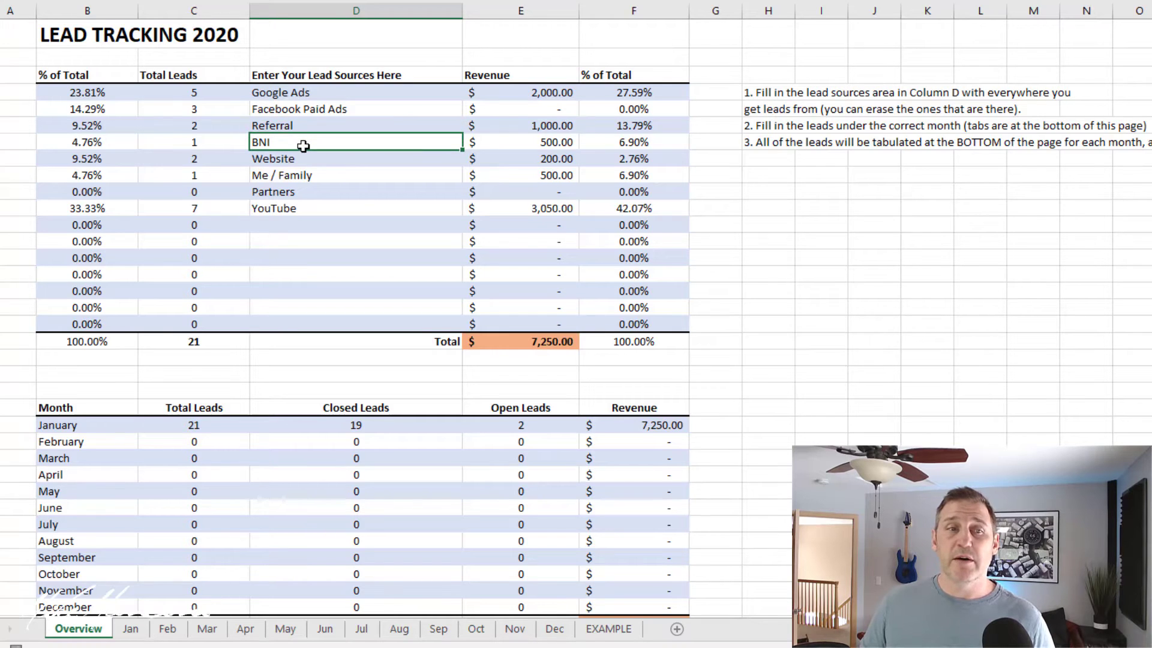
{"action": "mouse_move", "coordinate": [315, 154]}
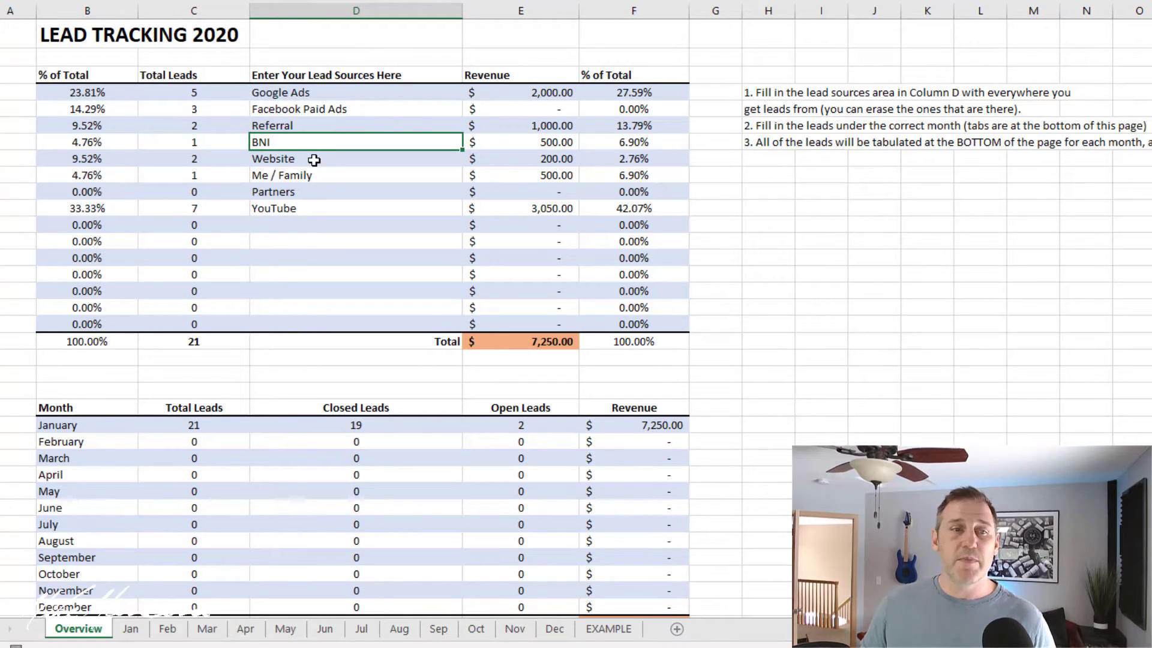
{"action": "left_click", "coordinate": [356, 158]}
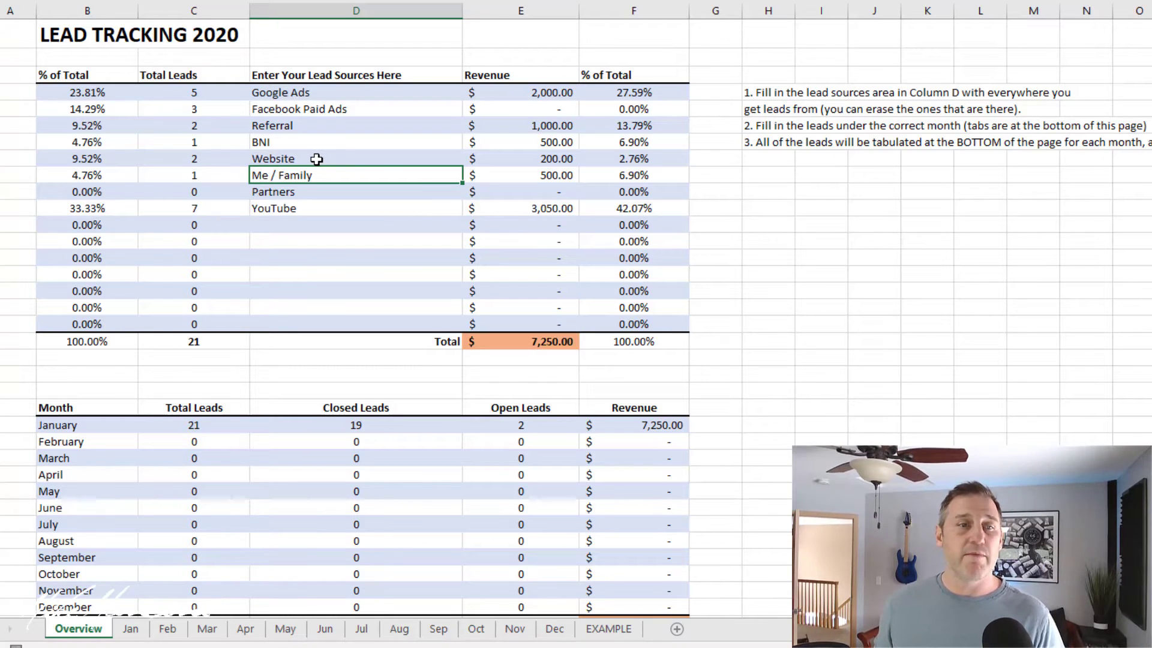
{"action": "left_click", "coordinate": [355, 192]}
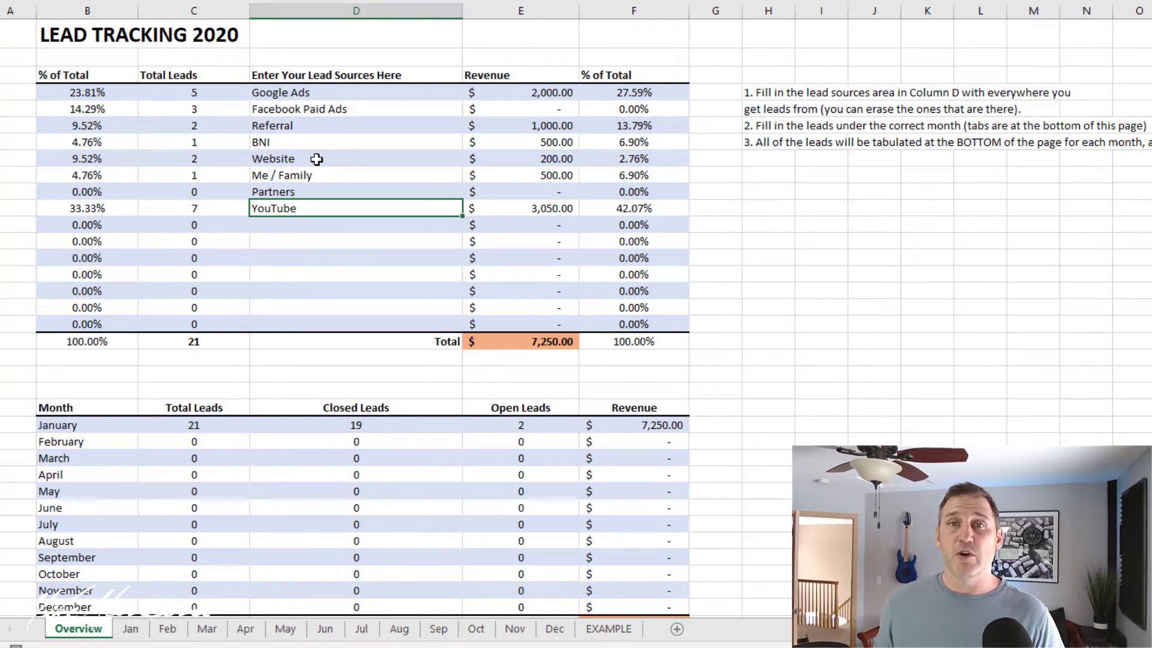
{"action": "mouse_move", "coordinate": [490, 182]}
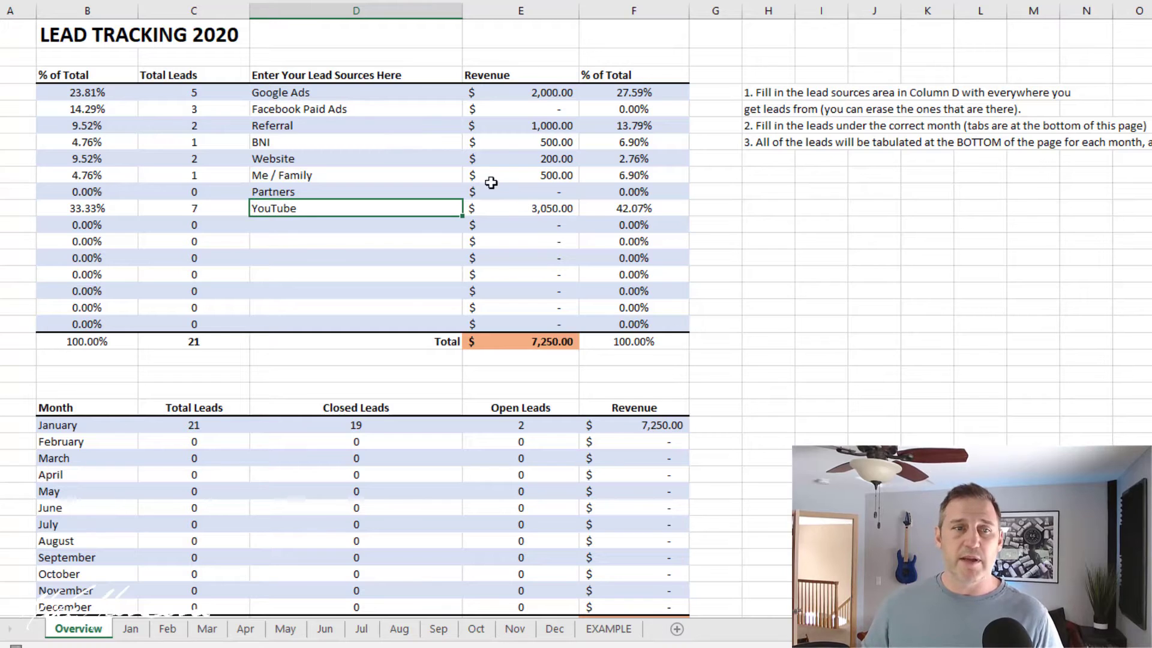
Step: Return to the January leads sheet
{"action": "left_click", "coordinate": [130, 627]}
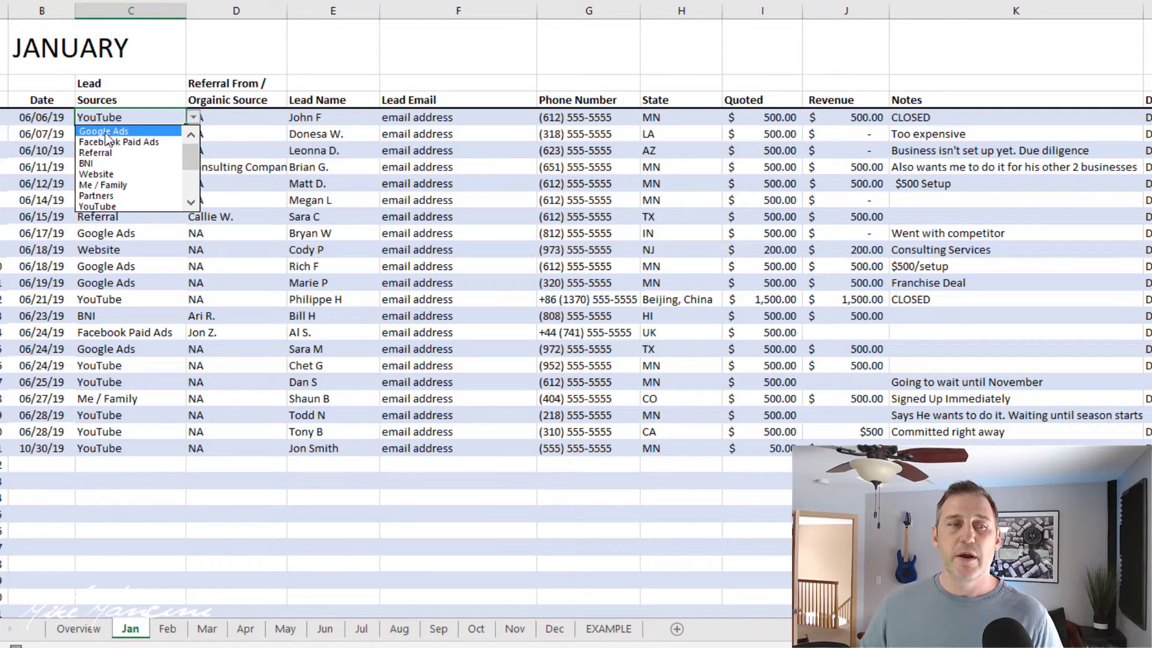
{"action": "mouse_move", "coordinate": [125, 142]}
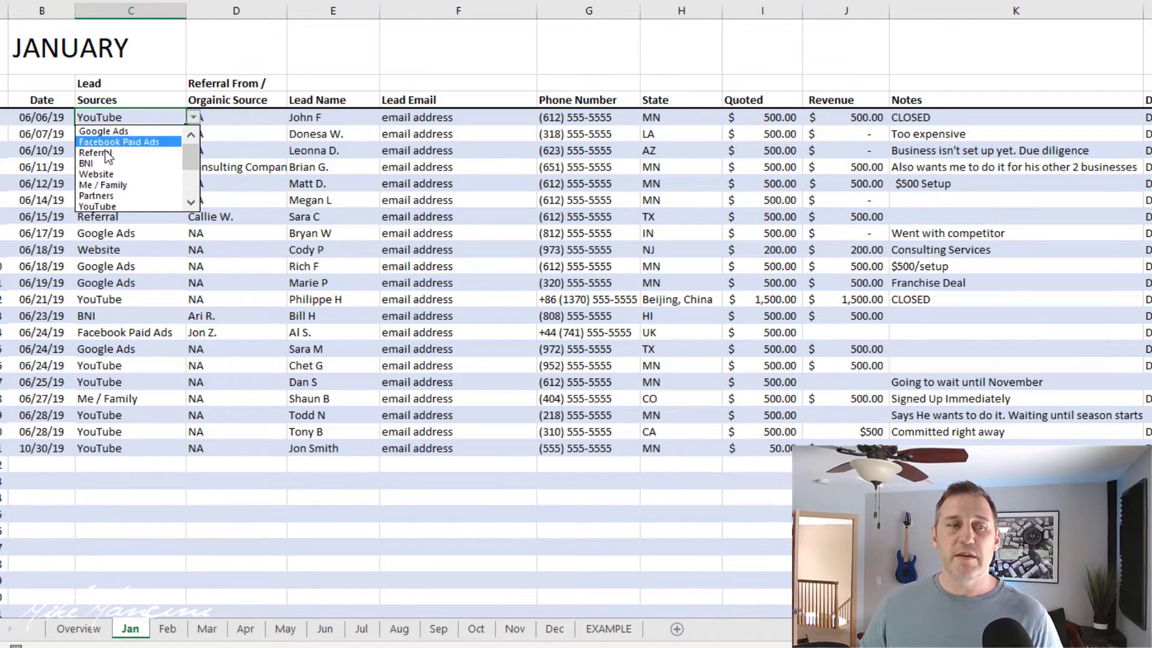
Step: Set the first lead's source to Referral and check the Overview totals update
{"action": "left_click", "coordinate": [98, 150]}
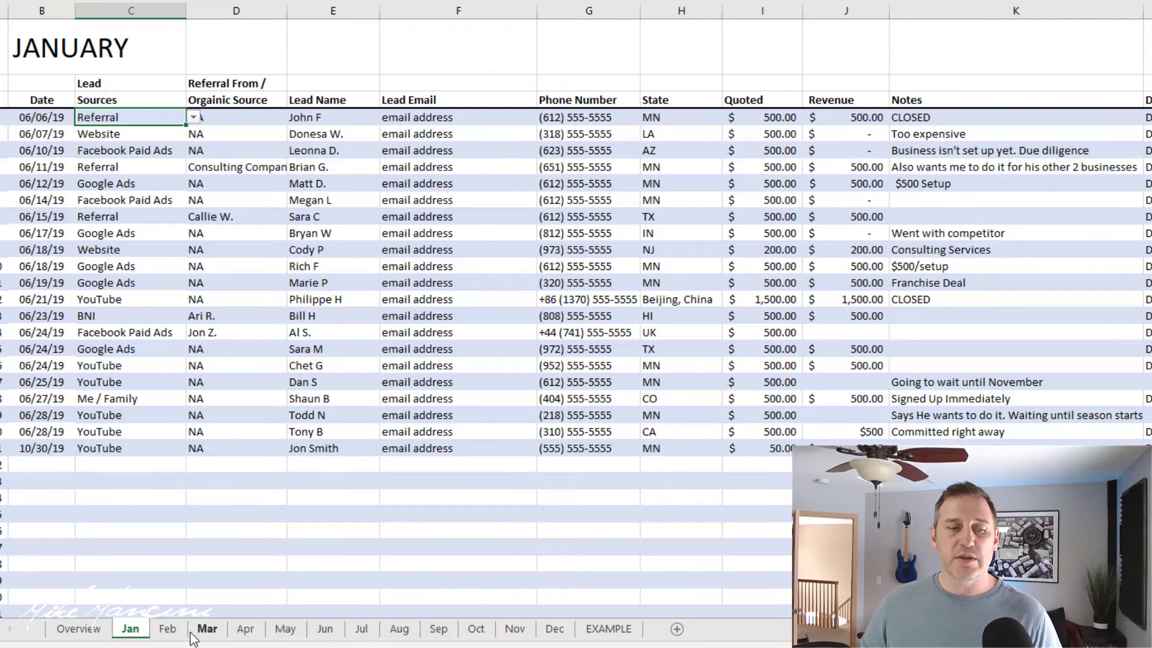
{"action": "left_click", "coordinate": [78, 628]}
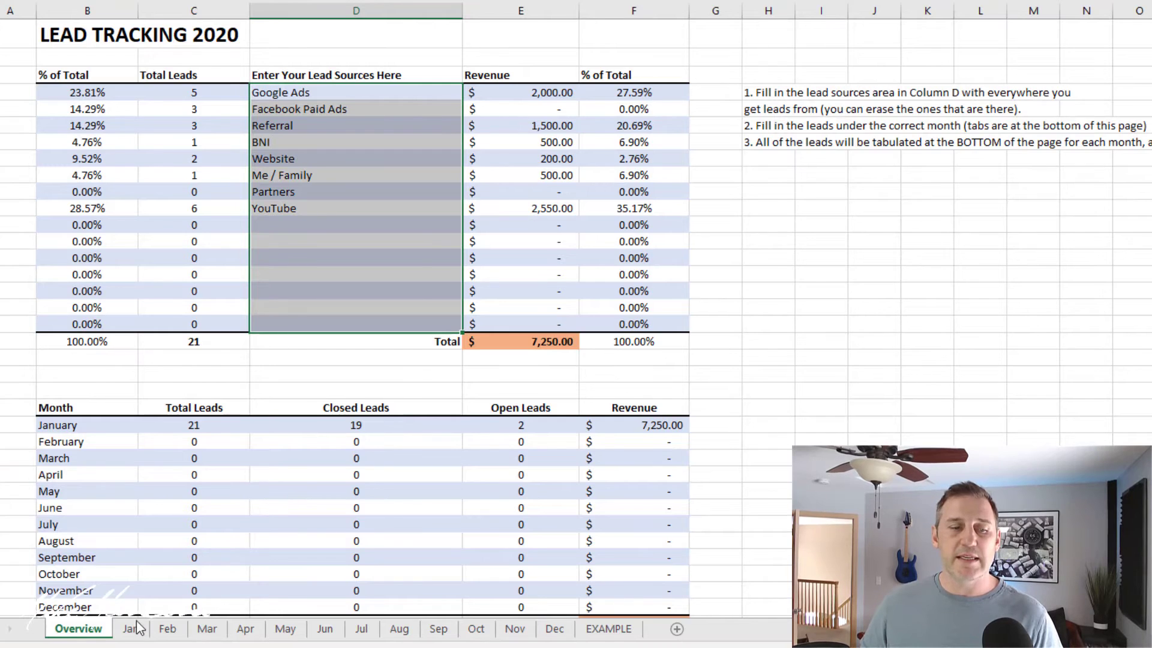
{"action": "left_click", "coordinate": [130, 627]}
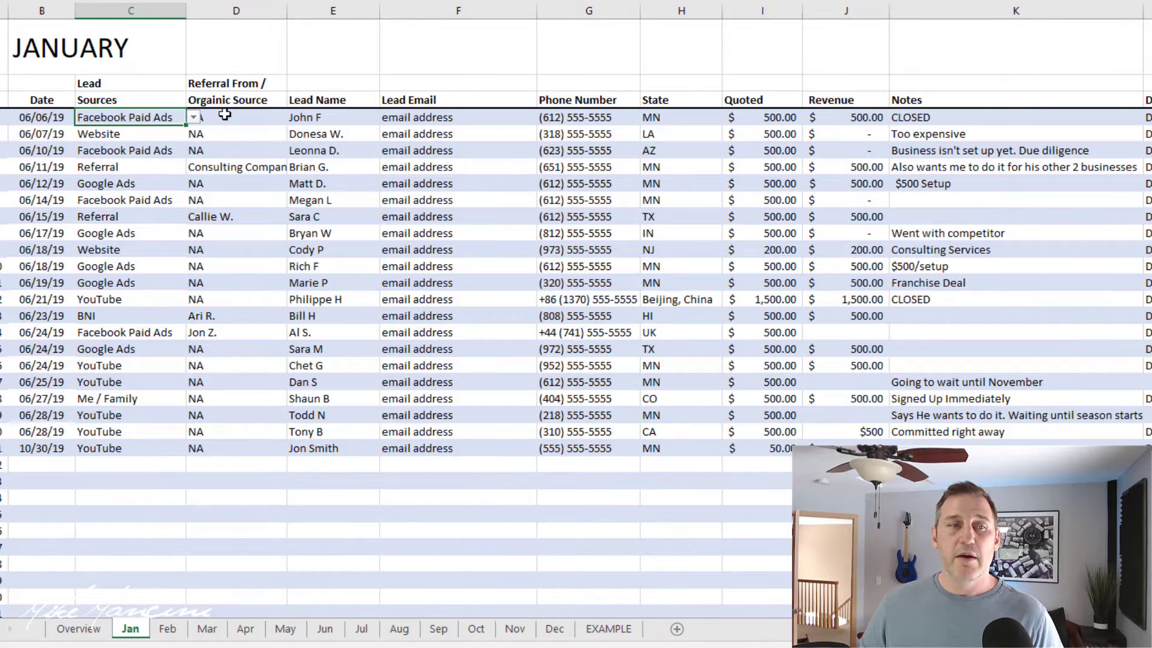
{"action": "left_click", "coordinate": [236, 117]}
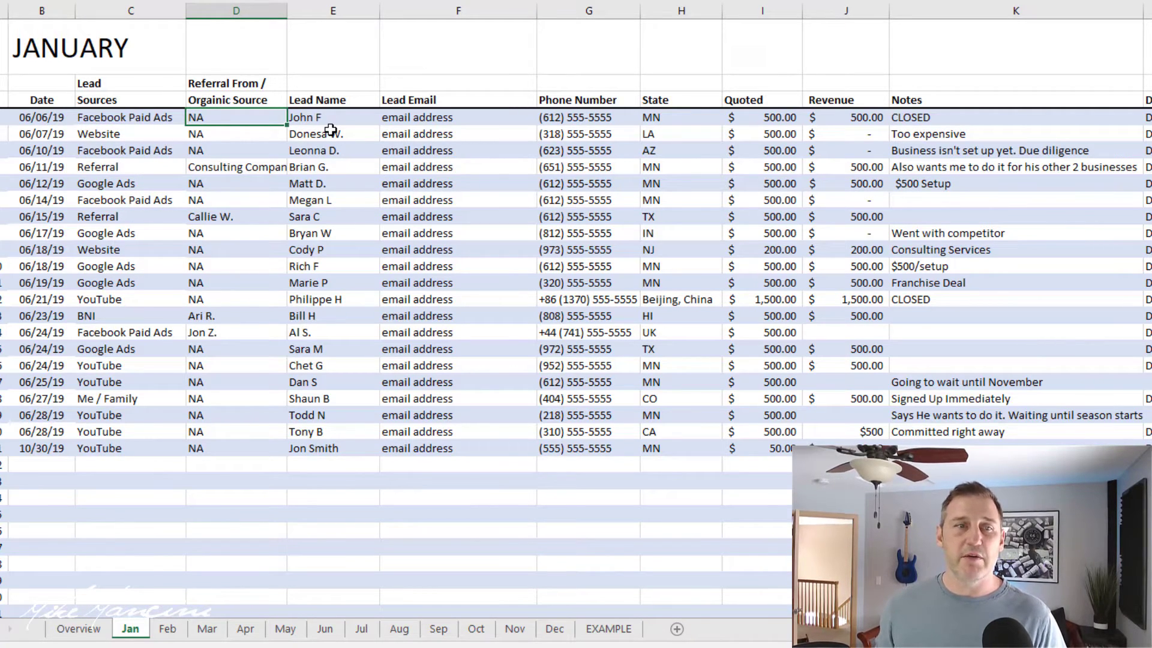
{"action": "left_click", "coordinate": [587, 116]}
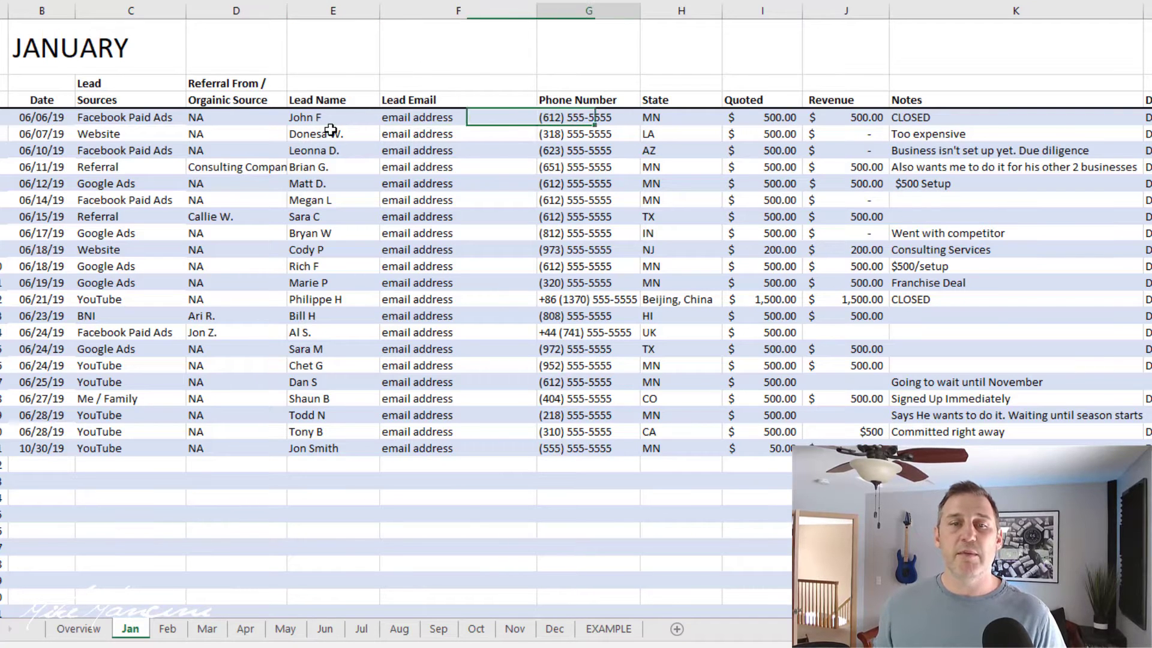
{"action": "left_click", "coordinate": [679, 116]}
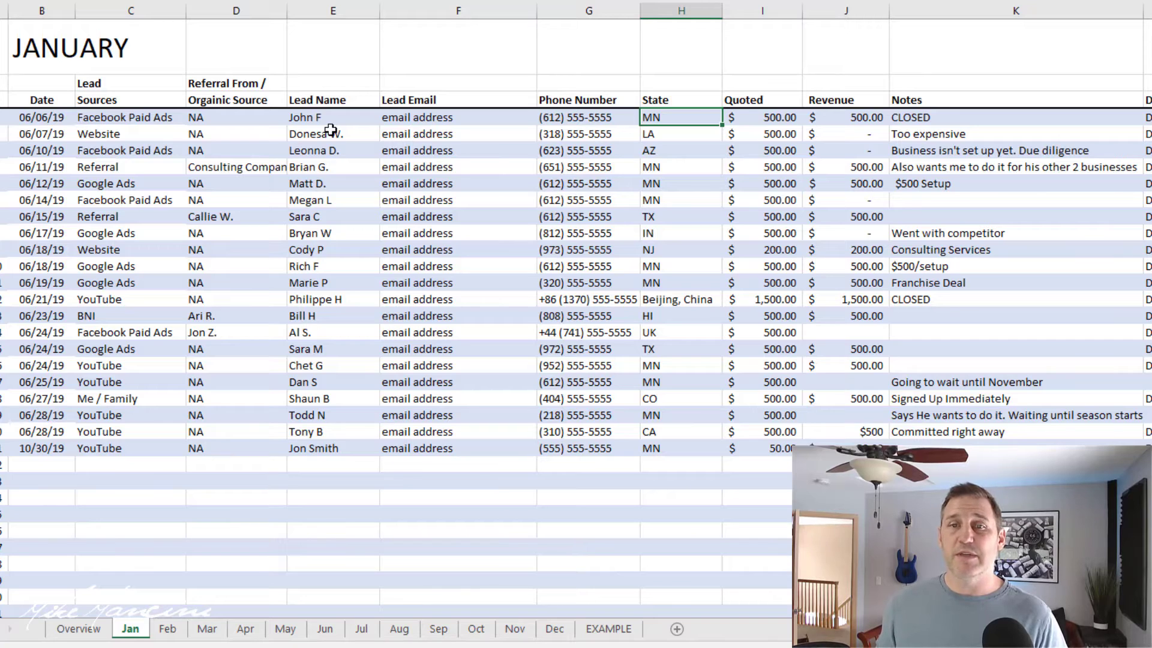
{"action": "left_click", "coordinate": [762, 117]}
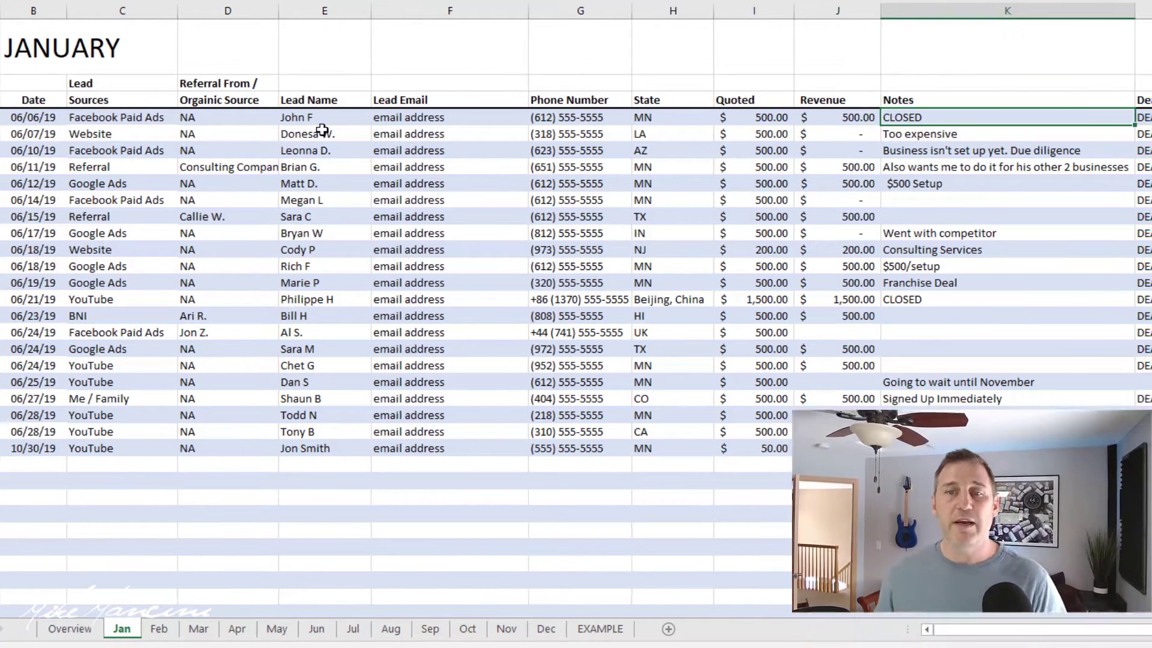
{"action": "scroll", "scroll_direction": "right", "scroll_amount": 3}
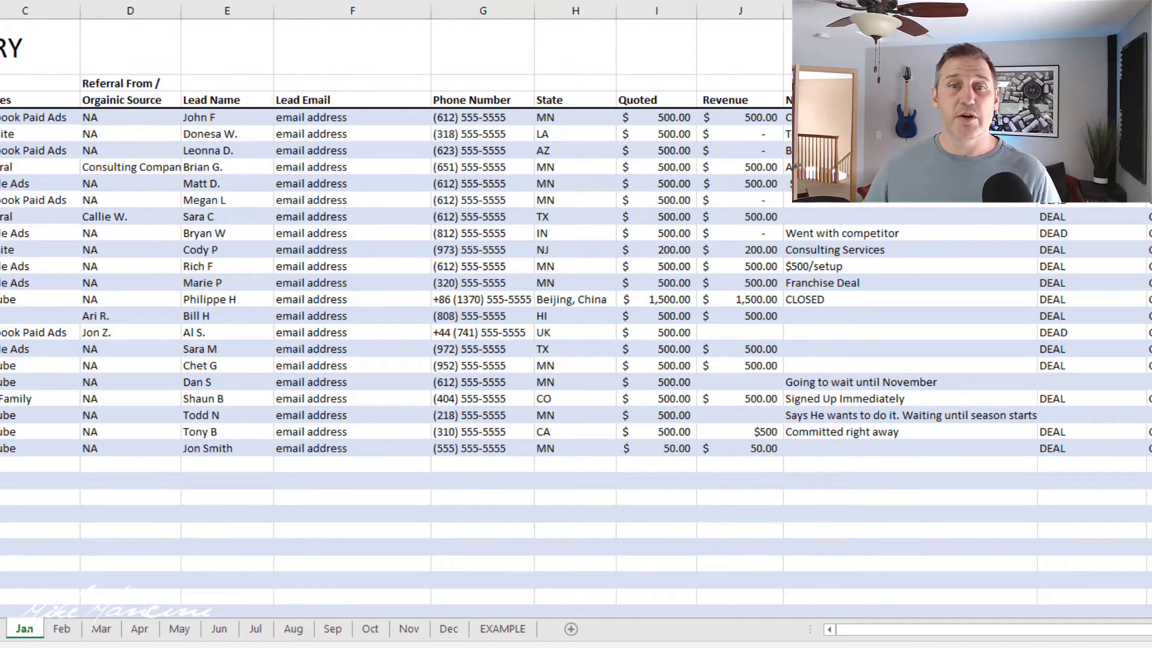
{"action": "scroll", "scroll_direction": "down", "scroll_amount": 3}
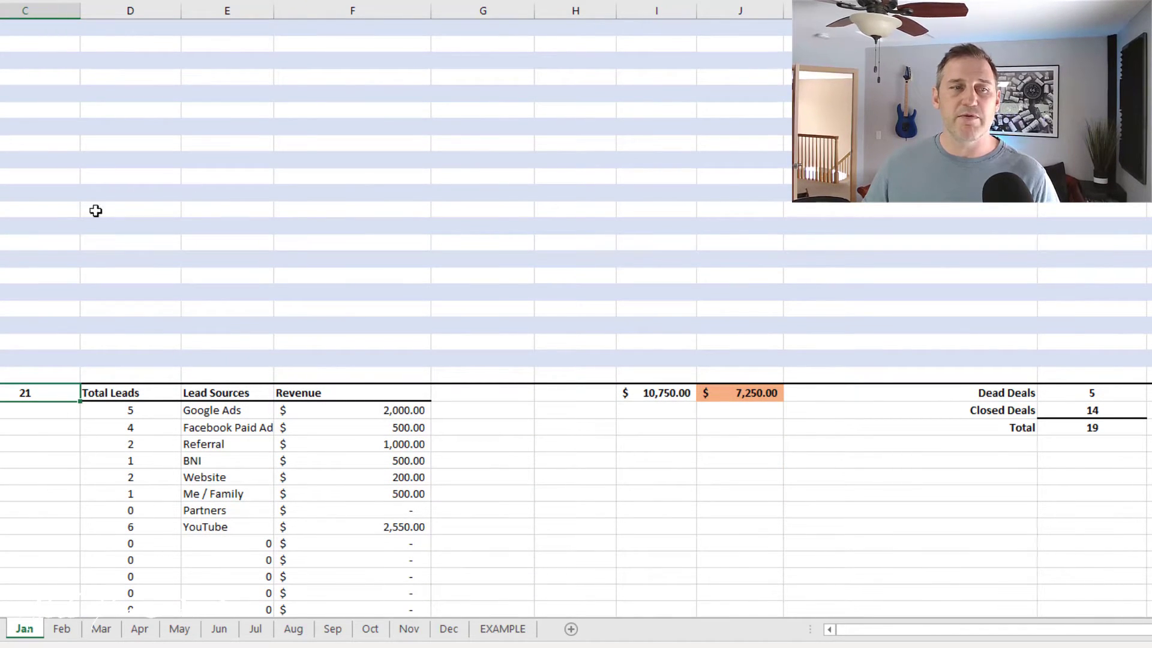
{"action": "mouse_move", "coordinate": [1087, 402]}
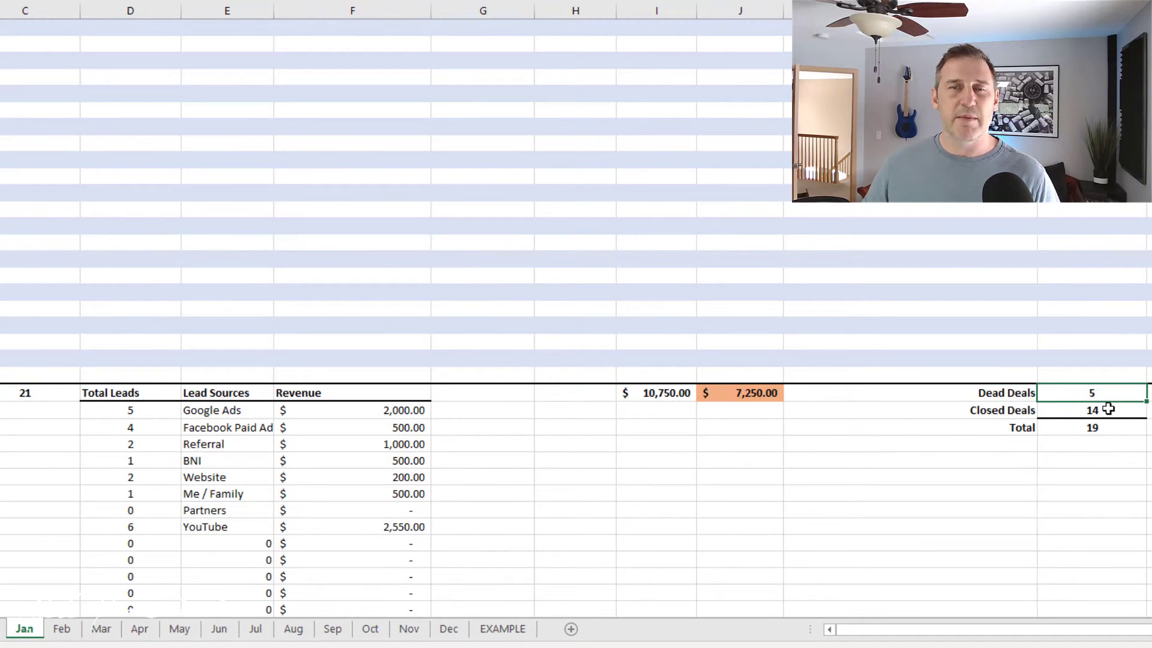
{"action": "left_click", "coordinate": [1091, 410]}
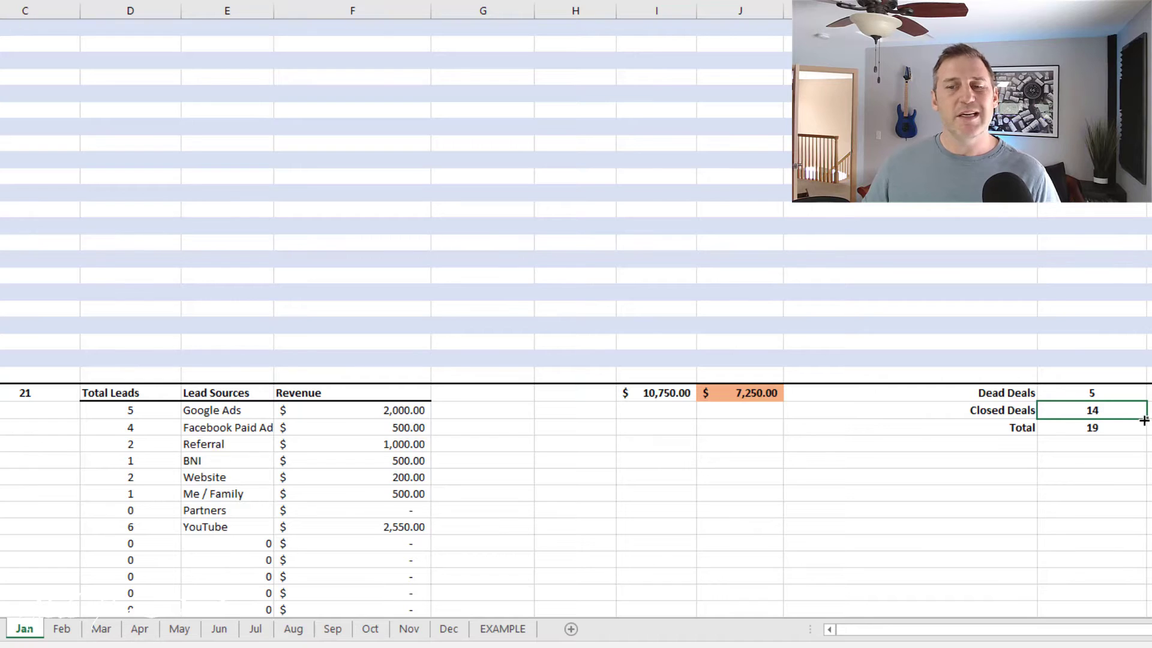
{"action": "left_click", "coordinate": [1094, 427]}
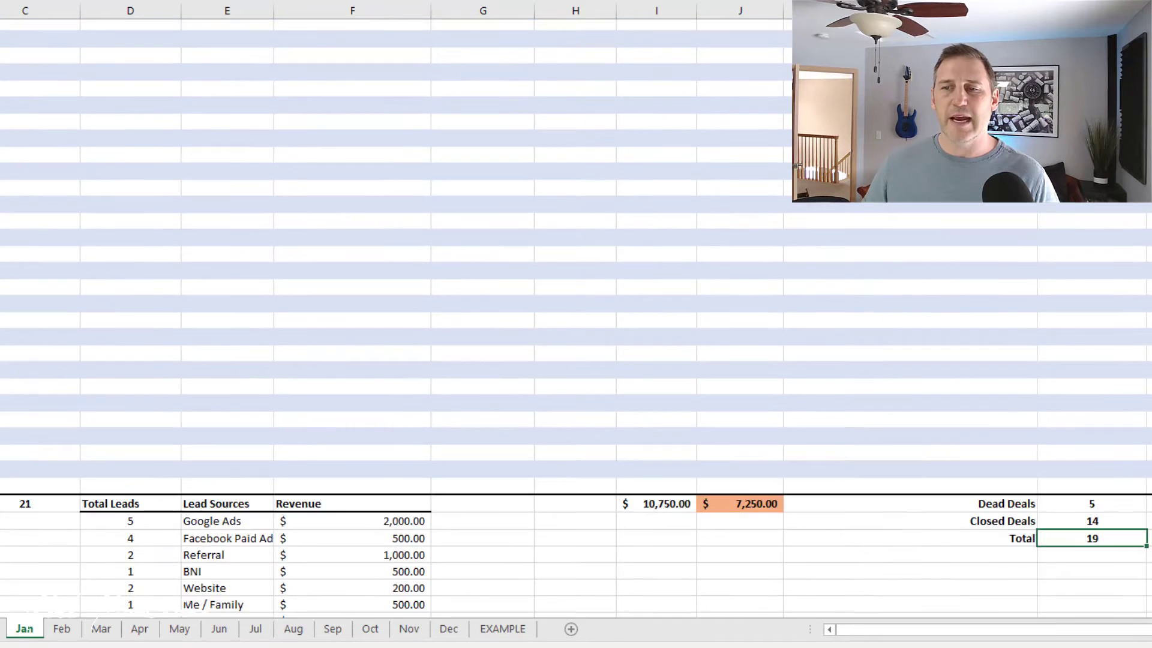
{"action": "scroll", "scroll_direction": "up", "scroll_amount": 3}
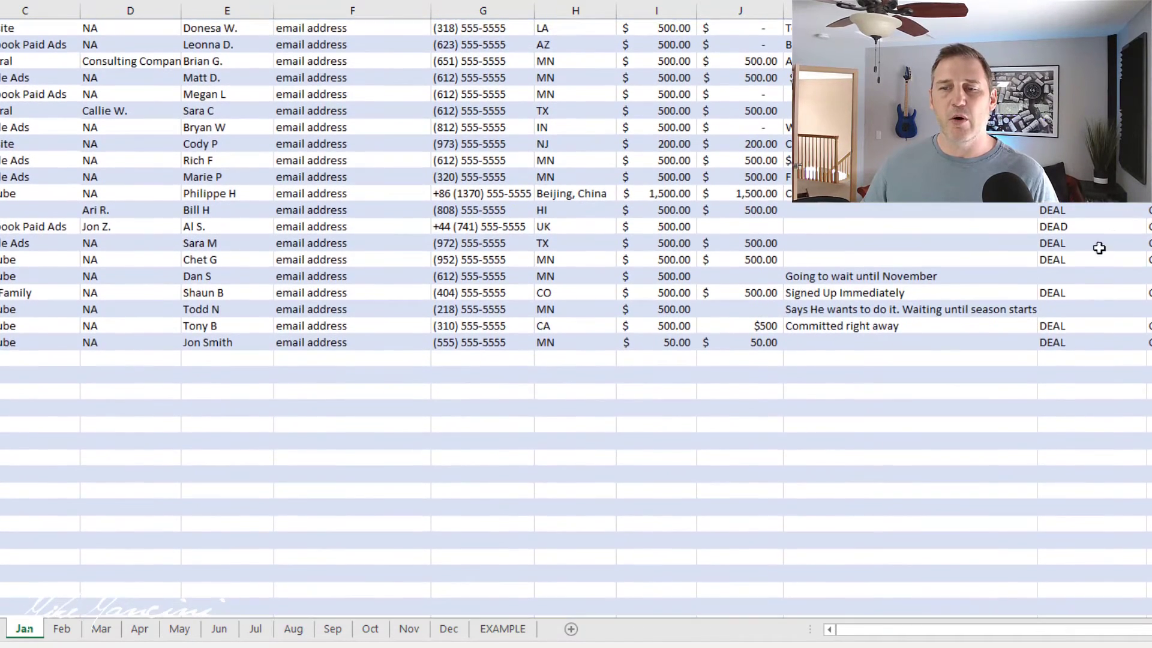
{"action": "left_click", "coordinate": [1090, 276]}
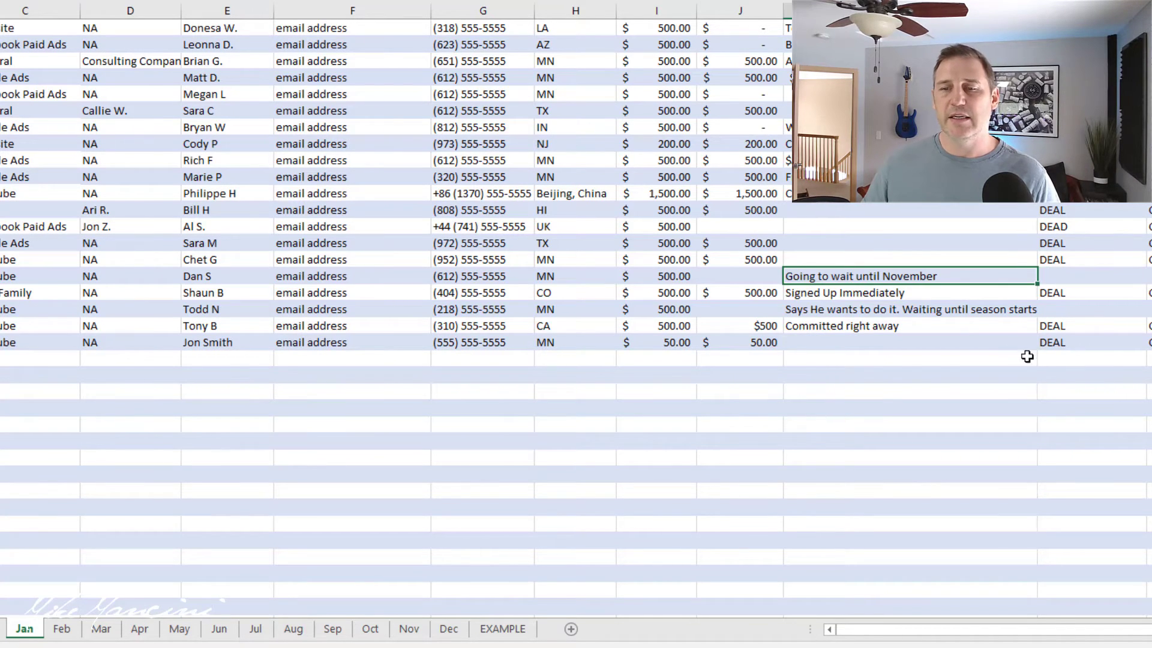
{"action": "left_click", "coordinate": [909, 310]}
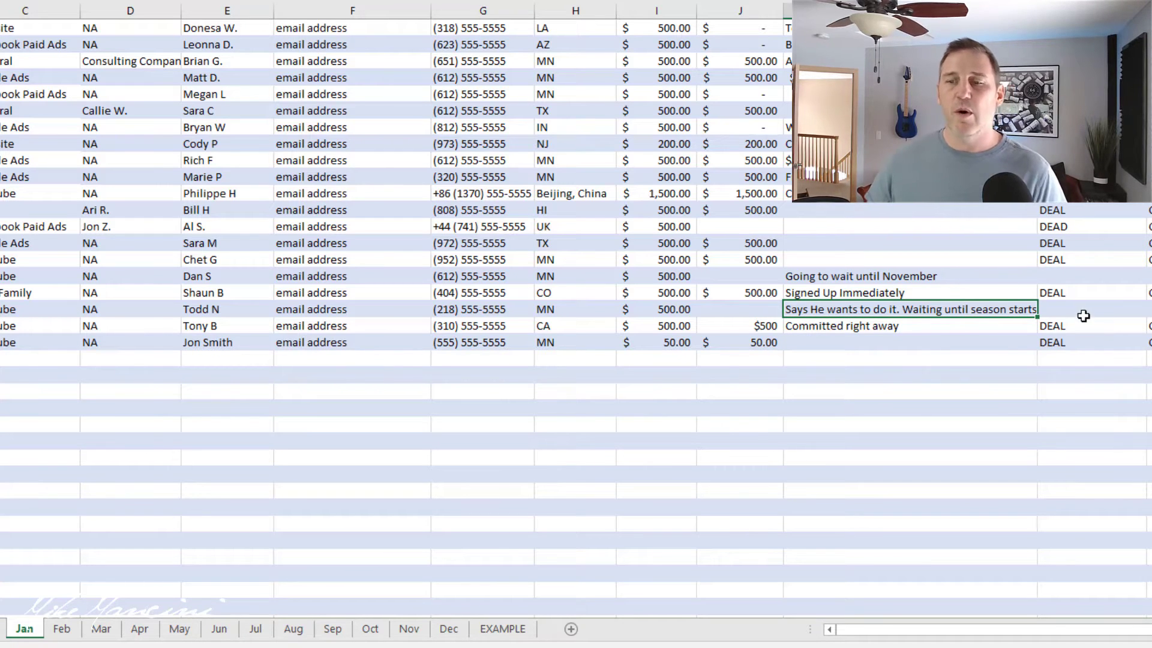
{"action": "scroll", "scroll_direction": "down", "scroll_amount": 3}
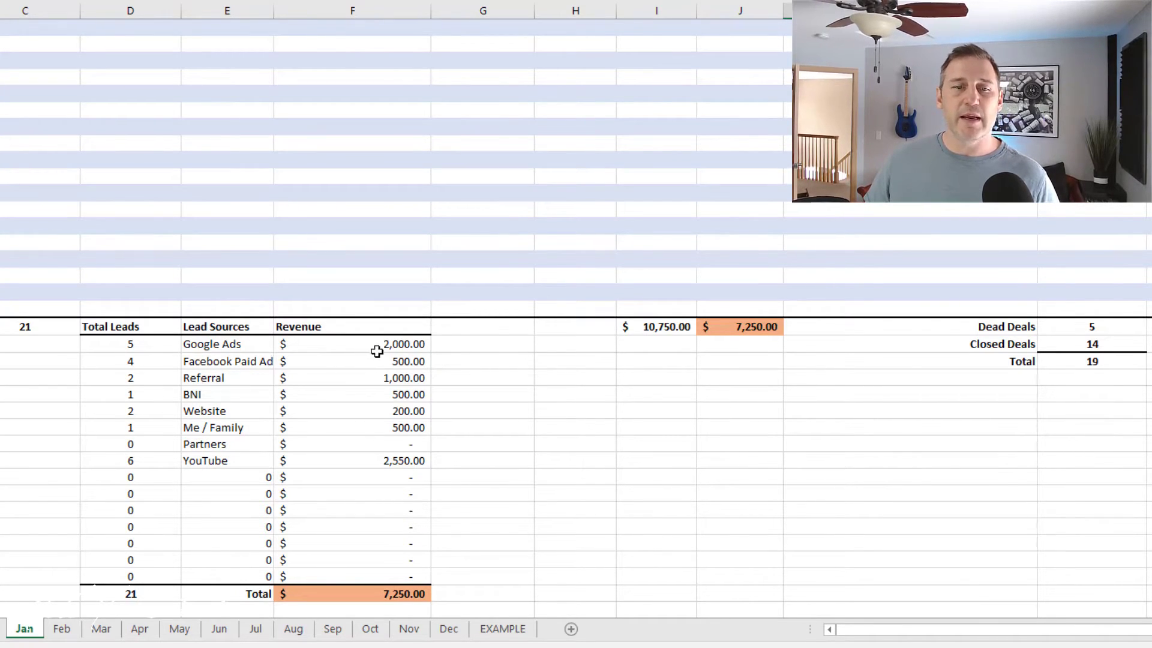
{"action": "scroll", "scroll_direction": "up", "scroll_amount": 3}
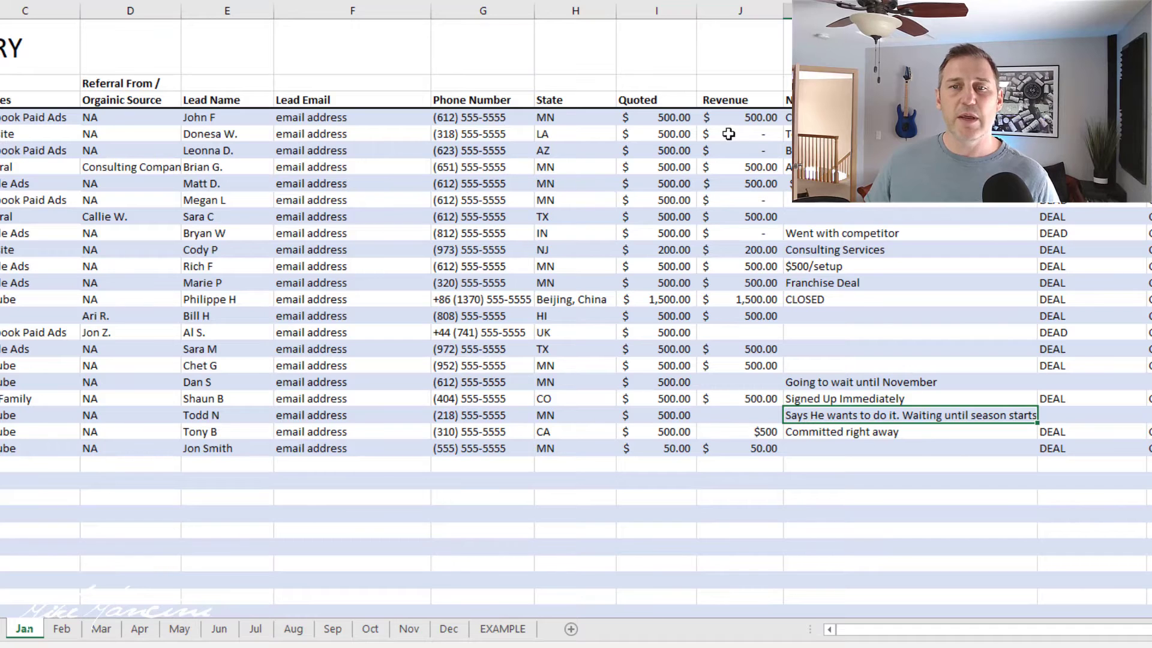
{"action": "mouse_move", "coordinate": [219, 369]}
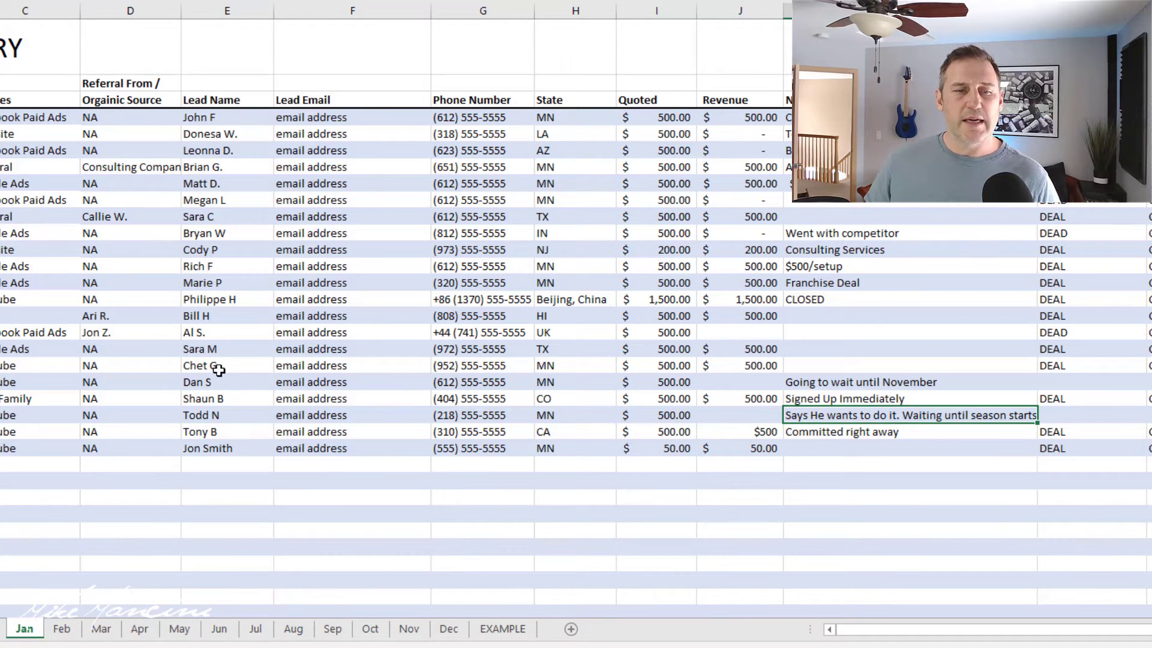
{"action": "left_click", "coordinate": [657, 365]}
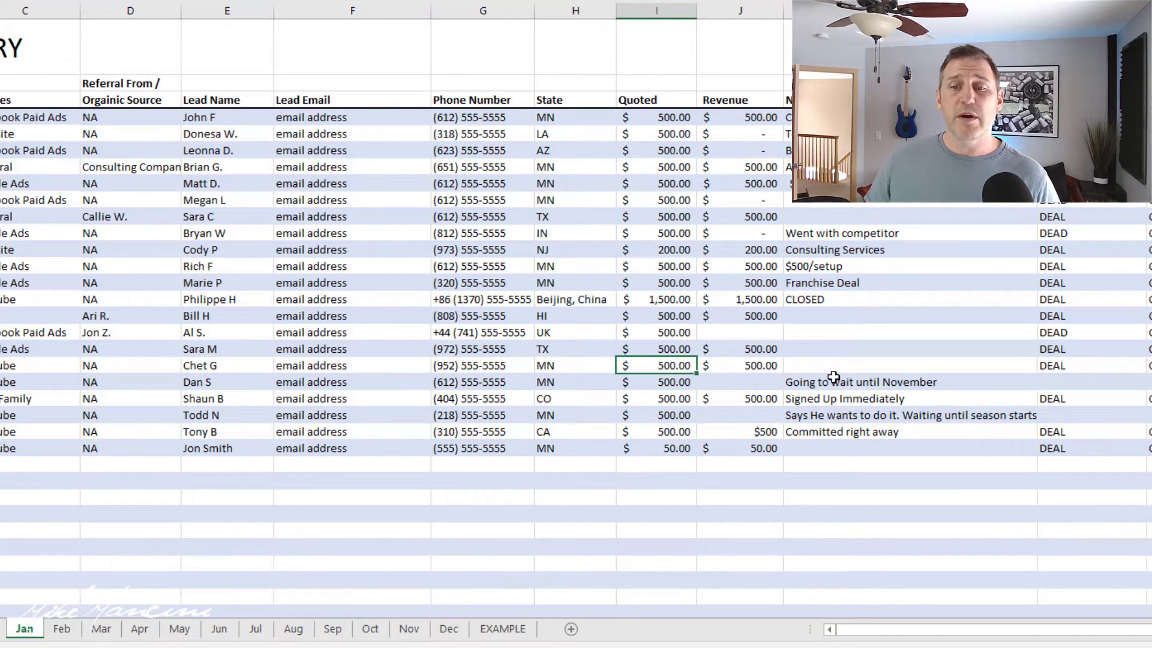
{"action": "type", "text": "1000"}
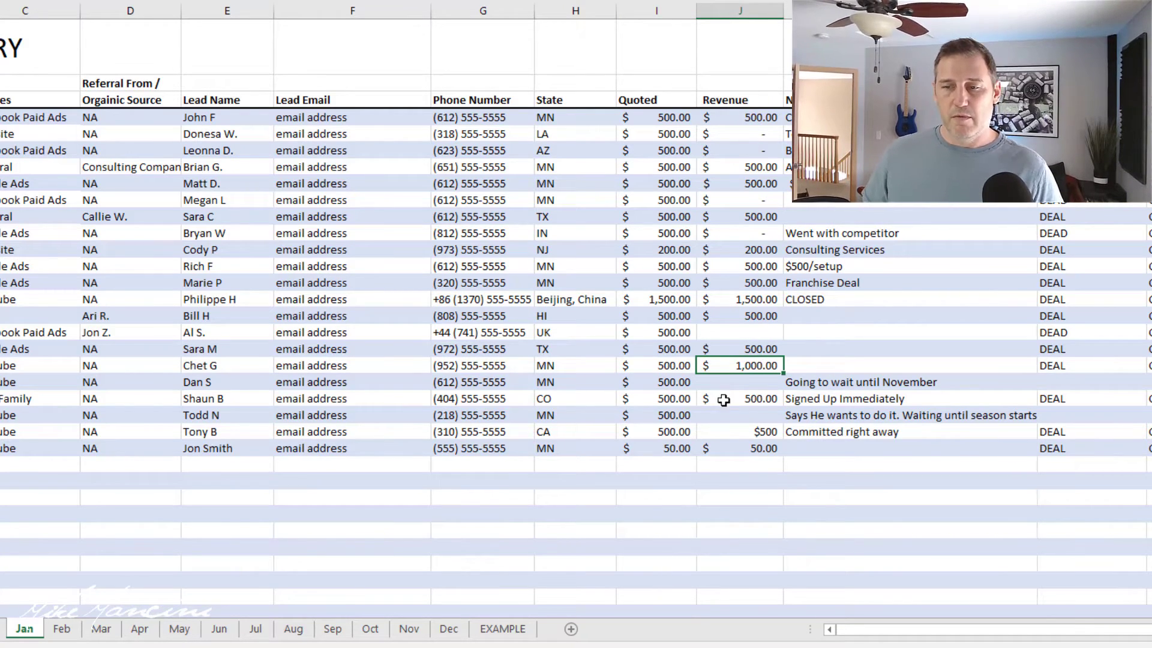
{"action": "scroll", "scroll_direction": "down", "scroll_amount": 3}
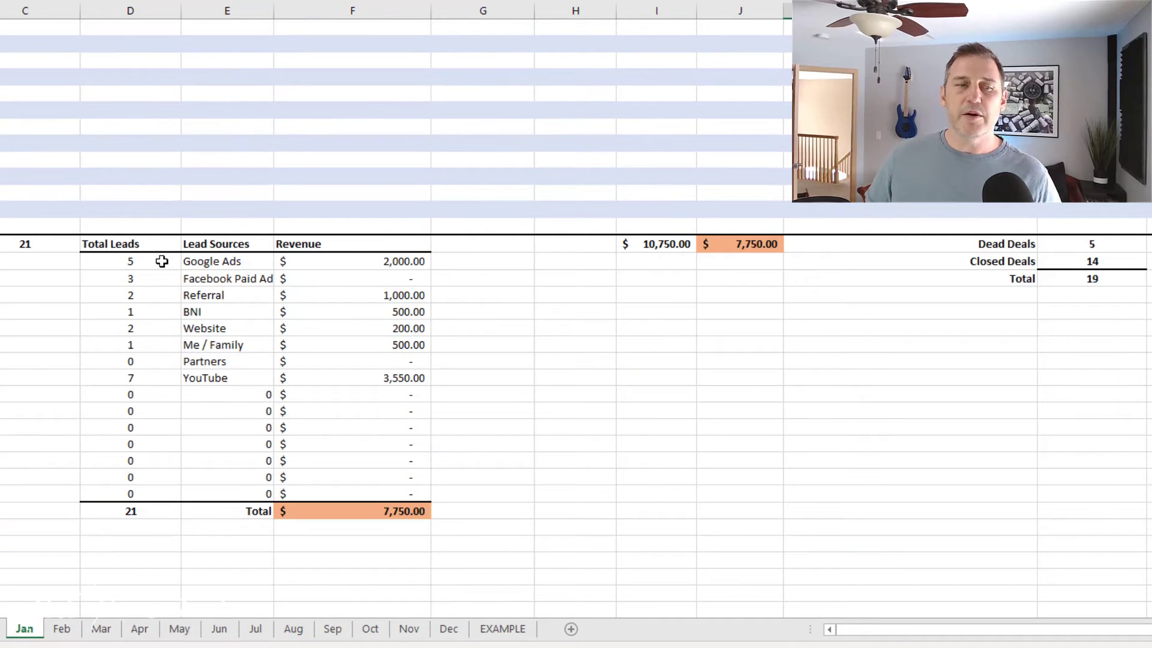
{"action": "left_click", "coordinate": [130, 261]}
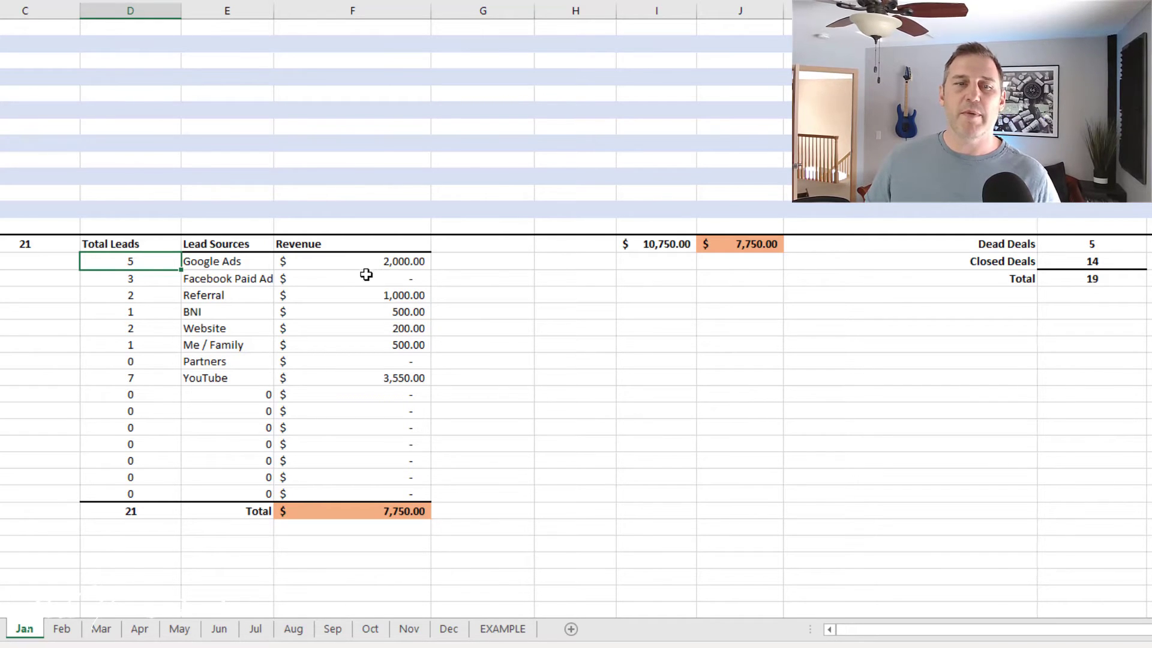
{"action": "mouse_move", "coordinate": [333, 266]}
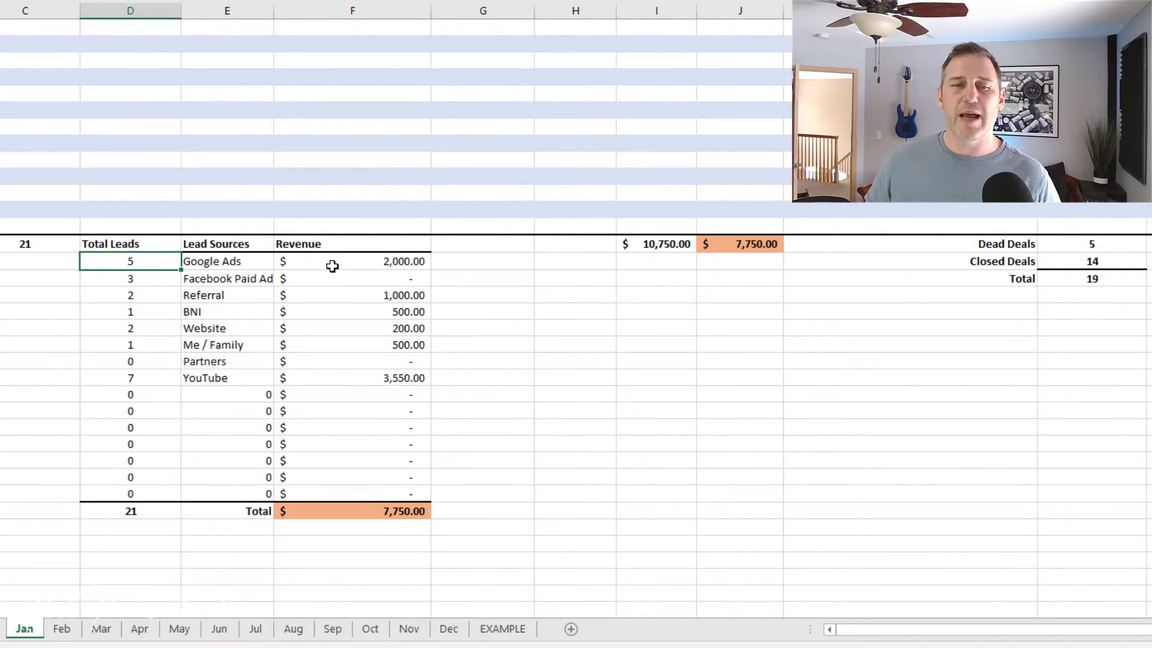
{"action": "mouse_move", "coordinate": [243, 298]}
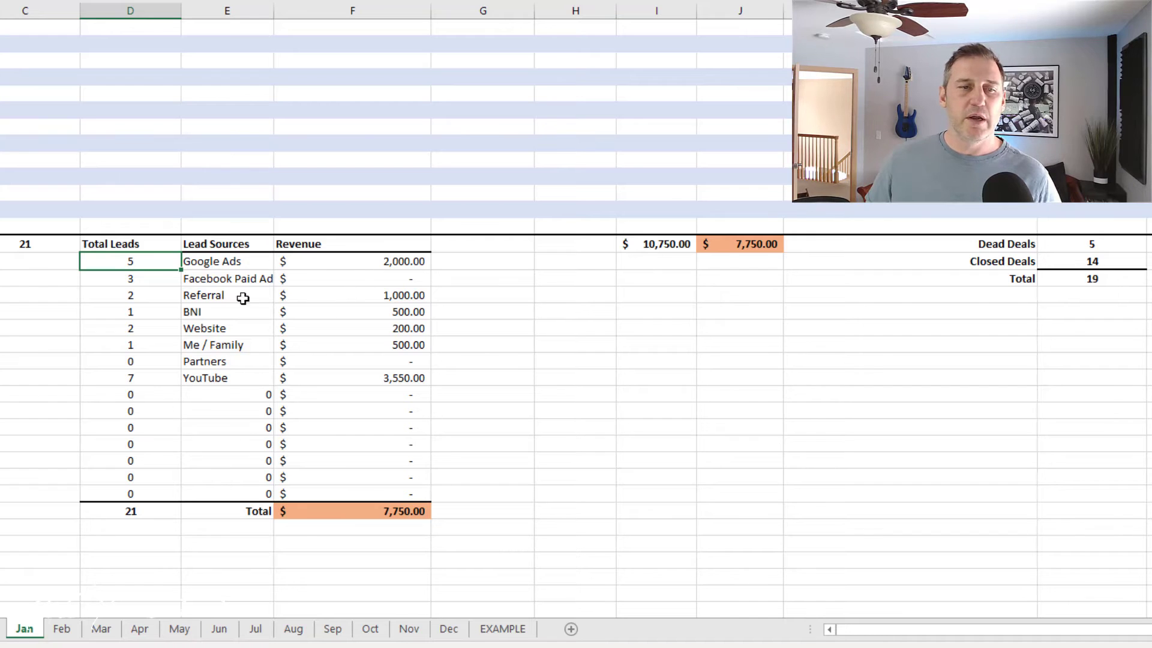
{"action": "mouse_move", "coordinate": [380, 307]}
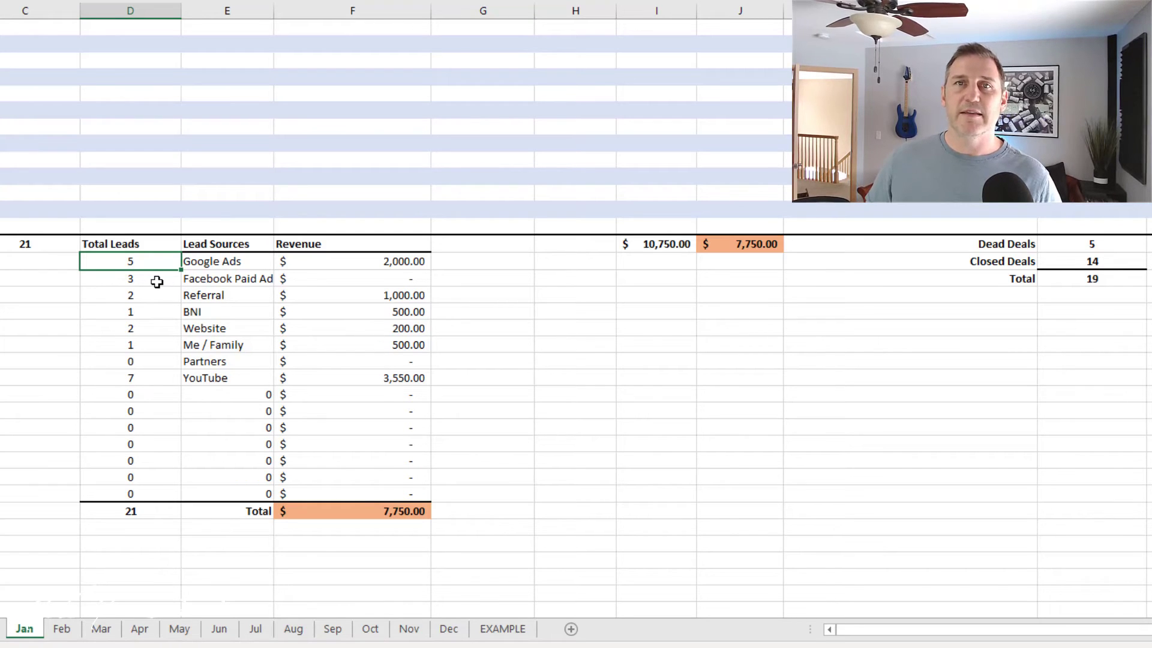
{"action": "left_click", "coordinate": [398, 278]}
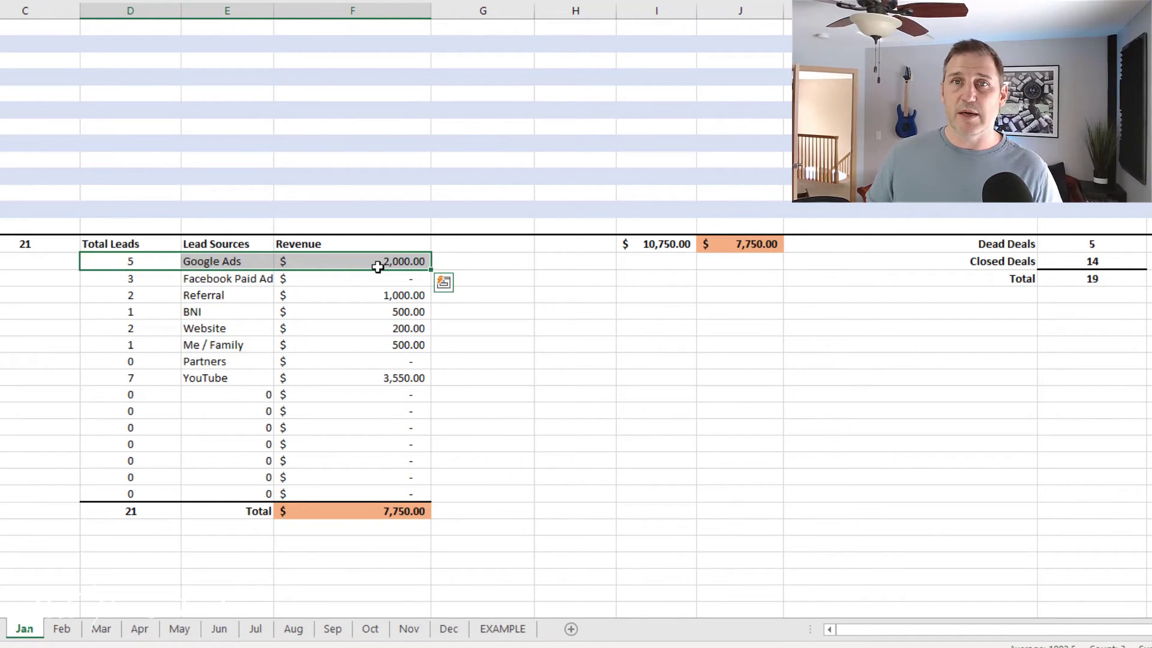
{"action": "left_click", "coordinate": [226, 260]}
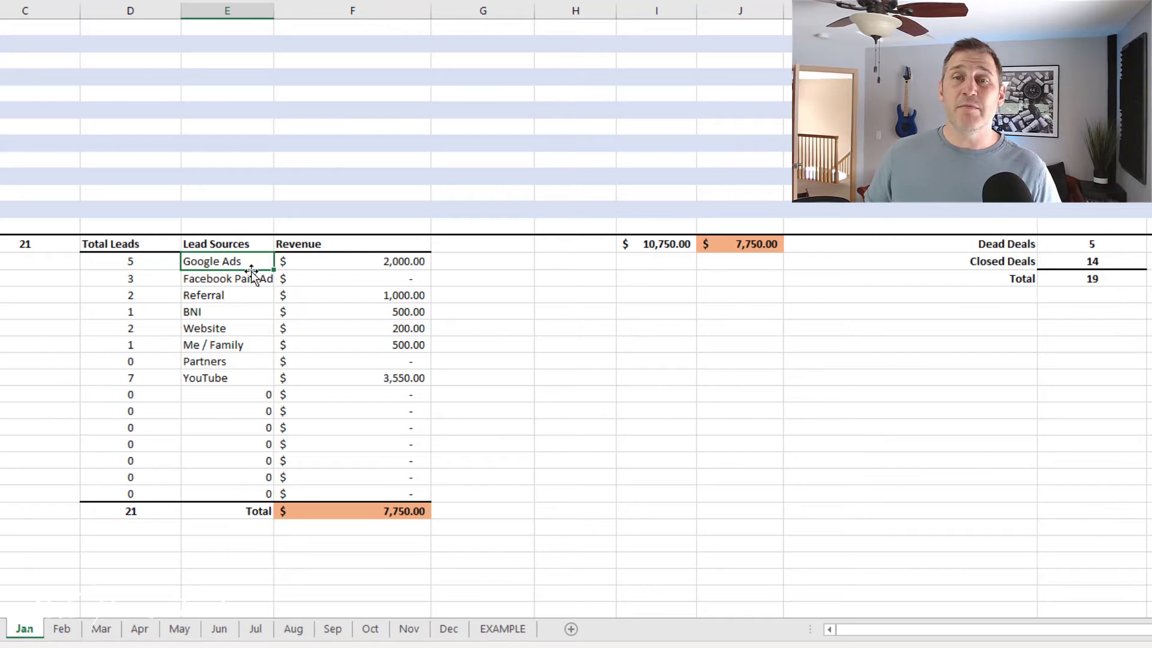
{"action": "mouse_move", "coordinate": [224, 313]}
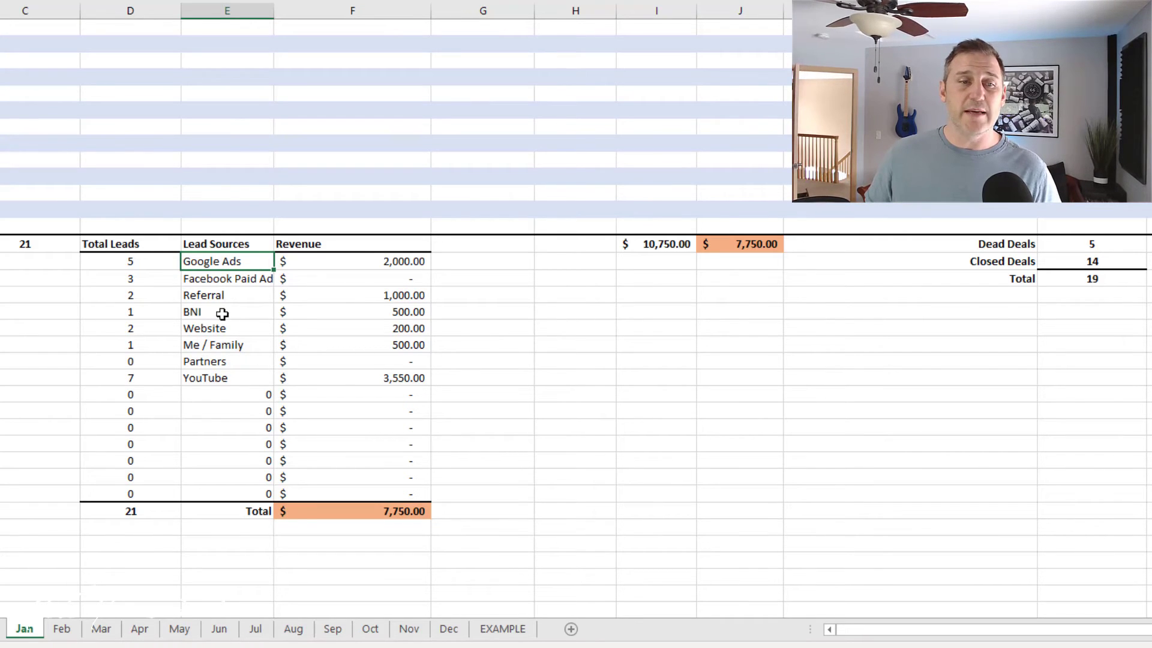
{"action": "mouse_move", "coordinate": [219, 295]}
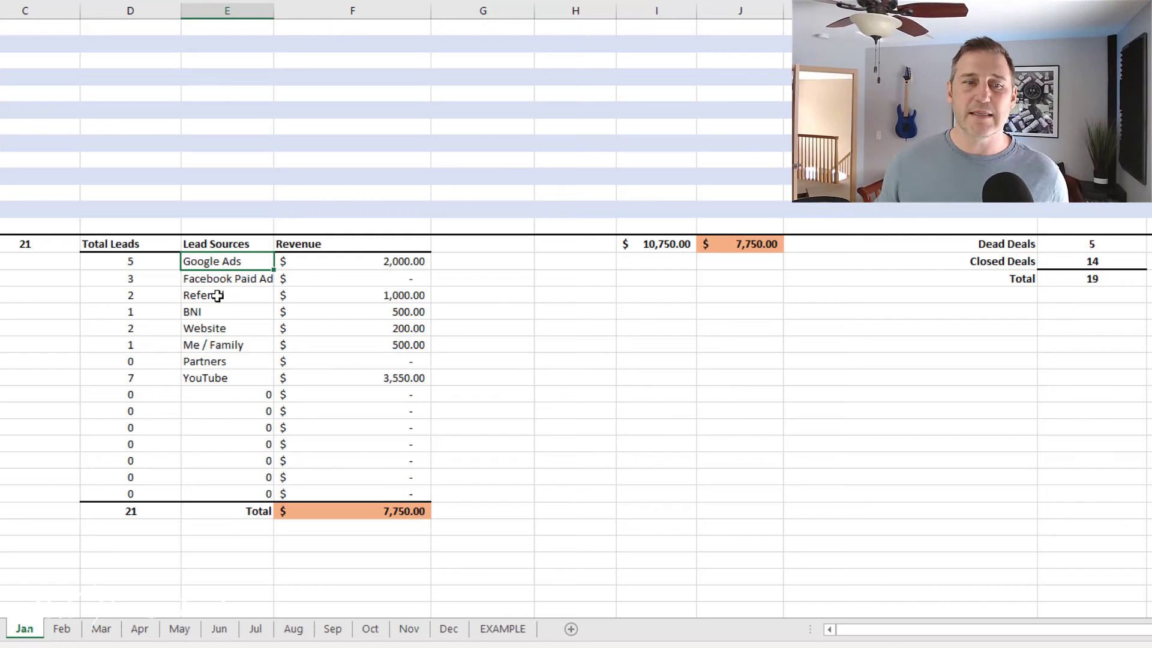
{"action": "left_click", "coordinate": [131, 278]}
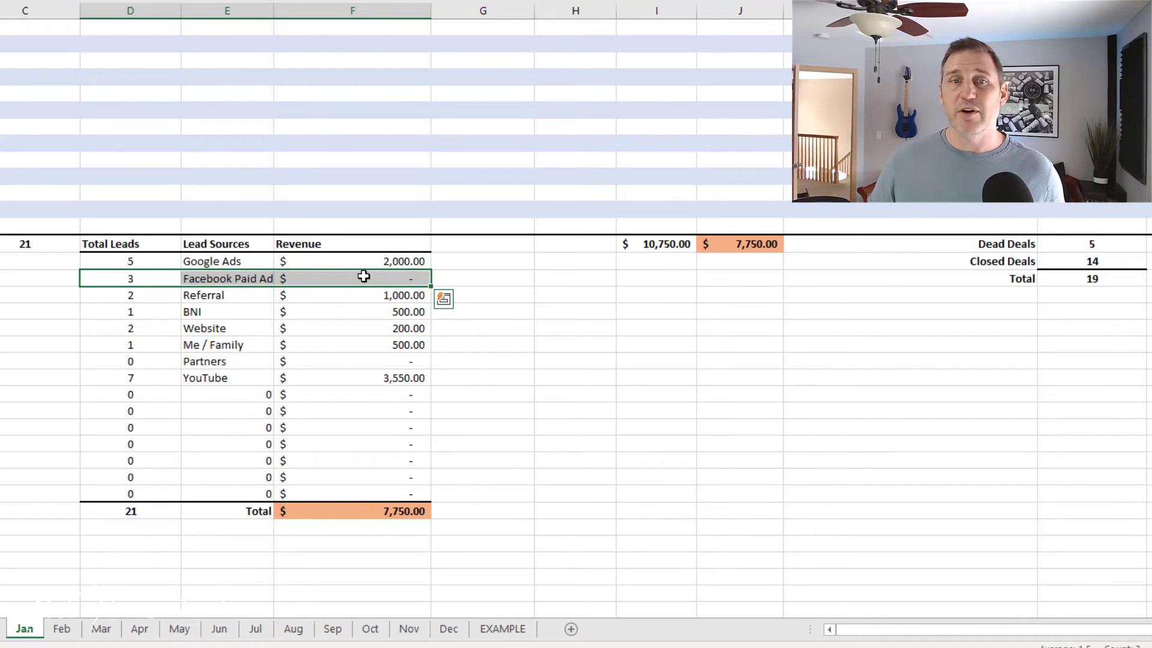
{"action": "left_click", "coordinate": [351, 260]}
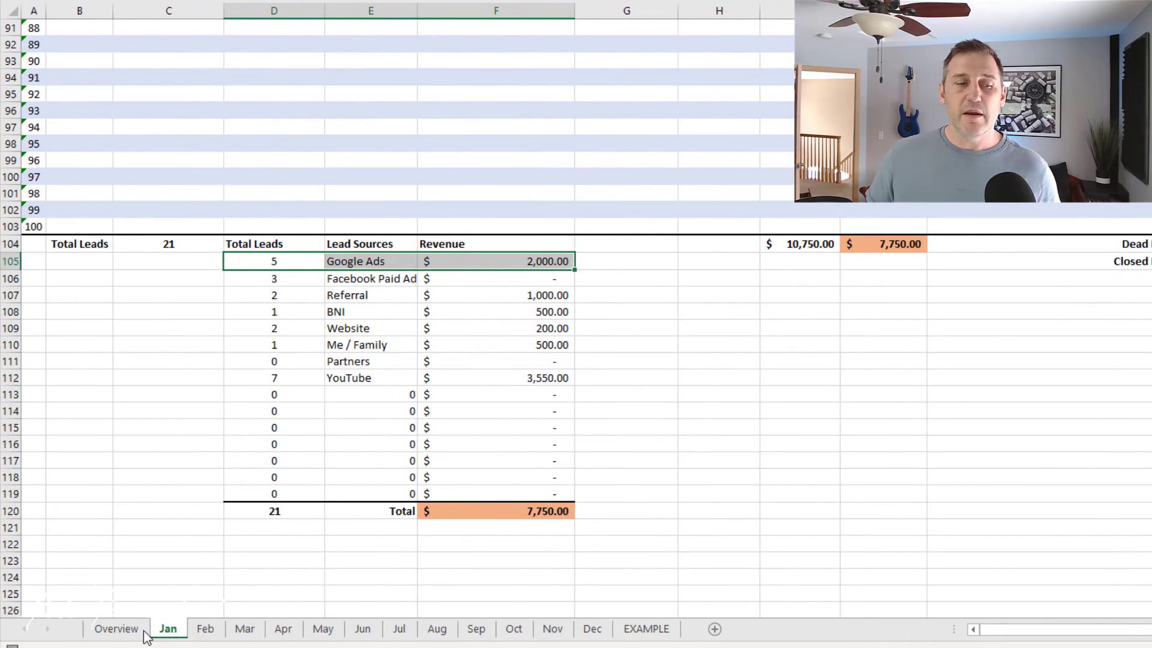
Step: Compare the Jan and Feb sheets against the Overview's monthly totals table
{"action": "left_click", "coordinate": [115, 627]}
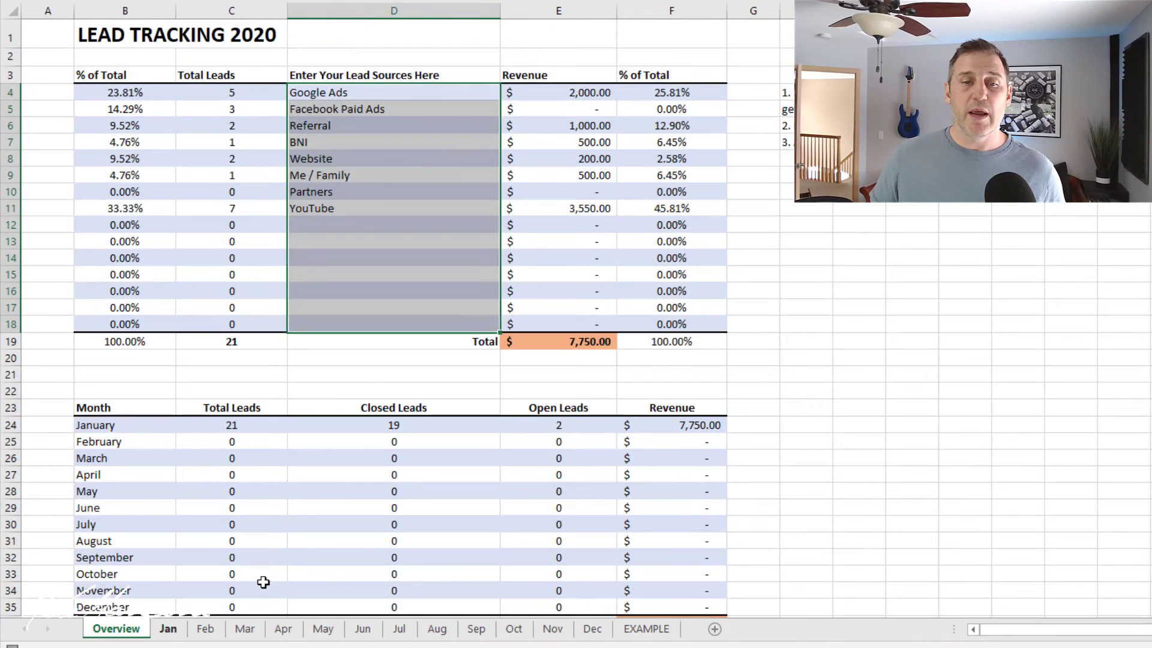
{"action": "left_click", "coordinate": [558, 390]}
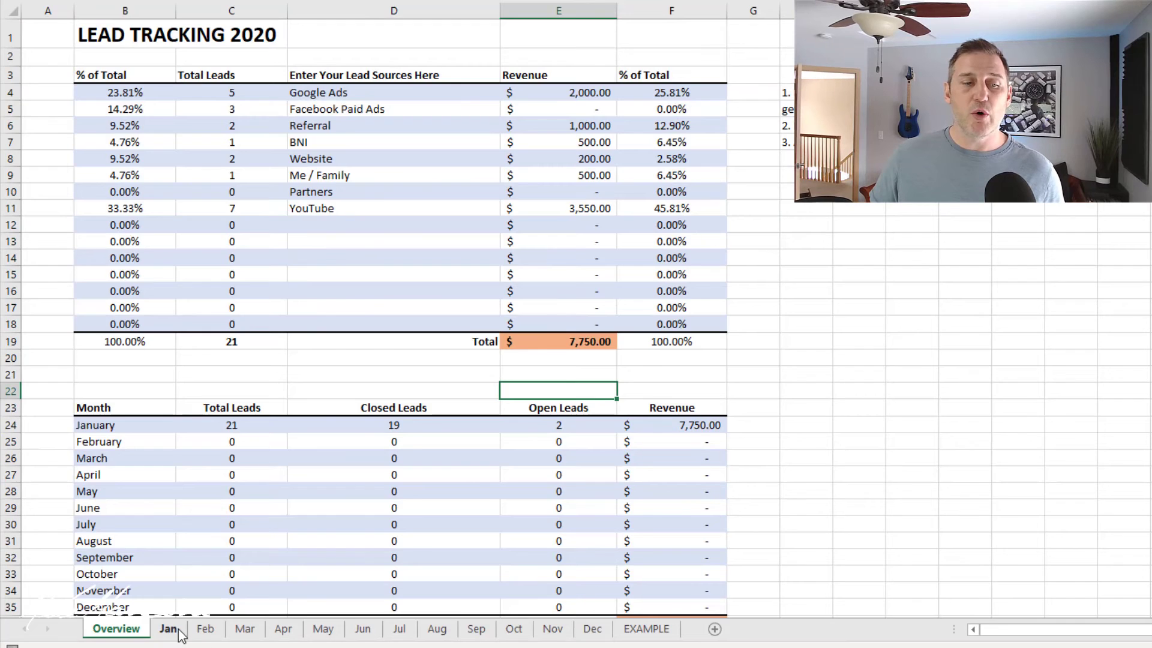
{"action": "left_click", "coordinate": [168, 628]}
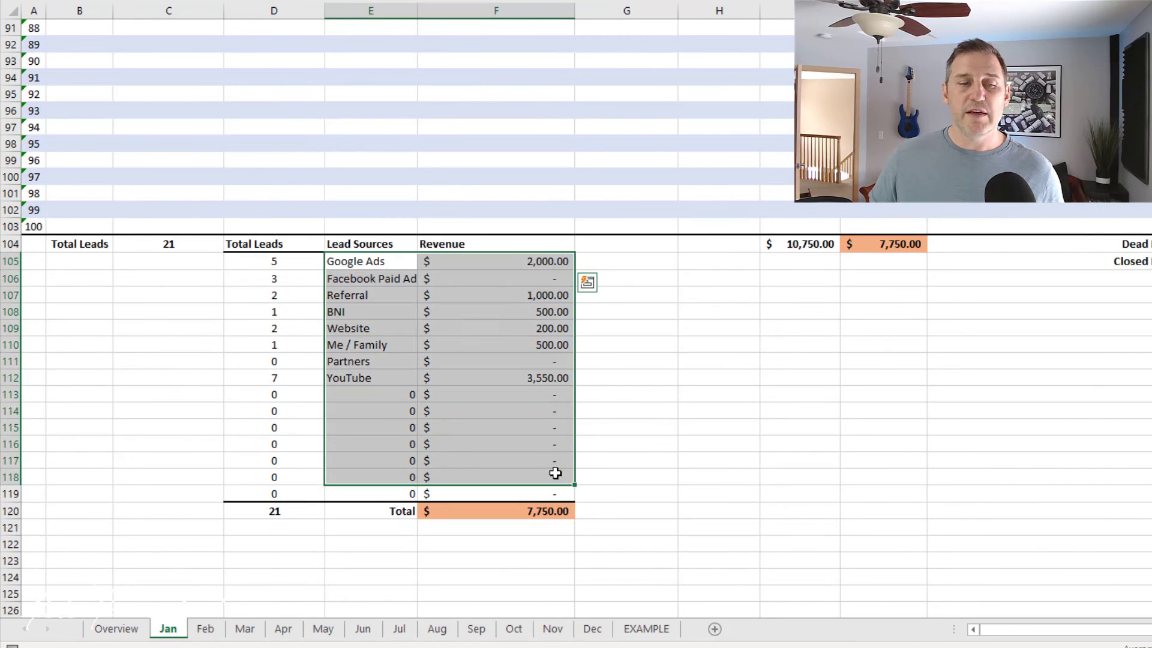
{"action": "left_click", "coordinate": [205, 628]}
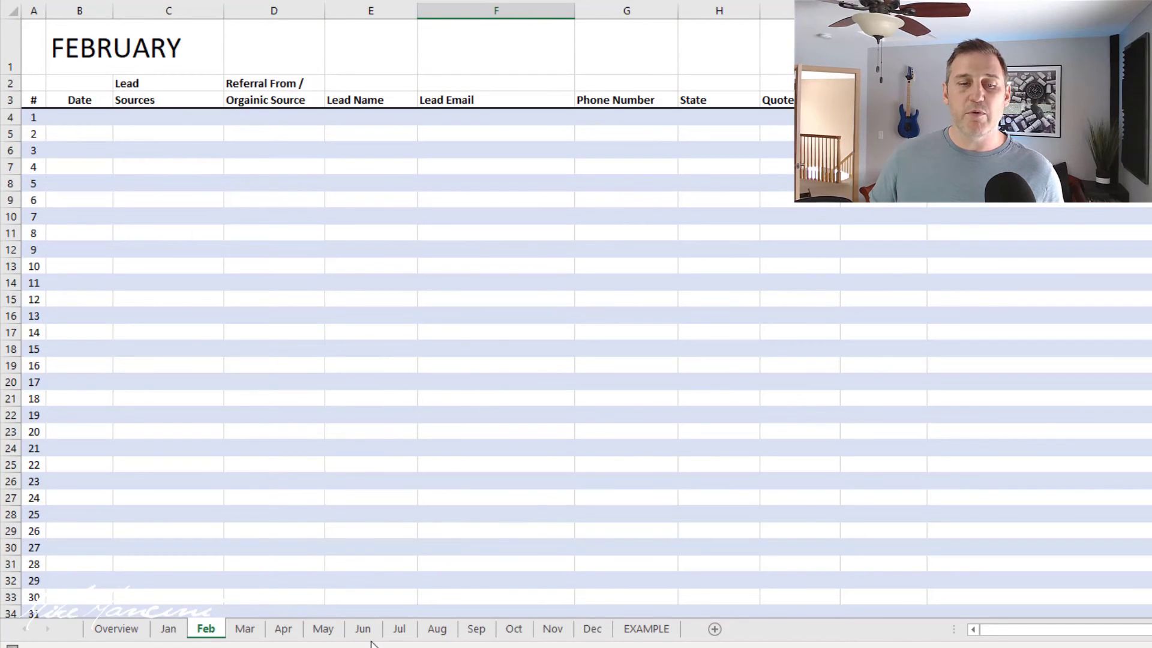
{"action": "left_click", "coordinate": [116, 628]}
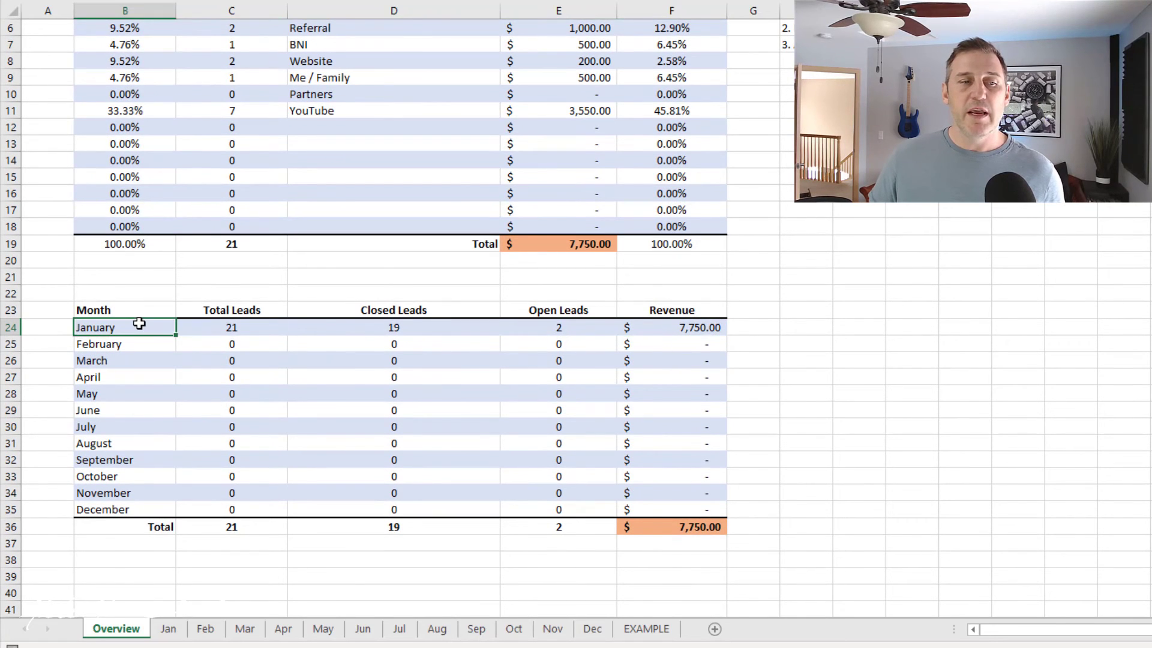
{"action": "scroll", "scroll_direction": "up", "scroll_amount": 3}
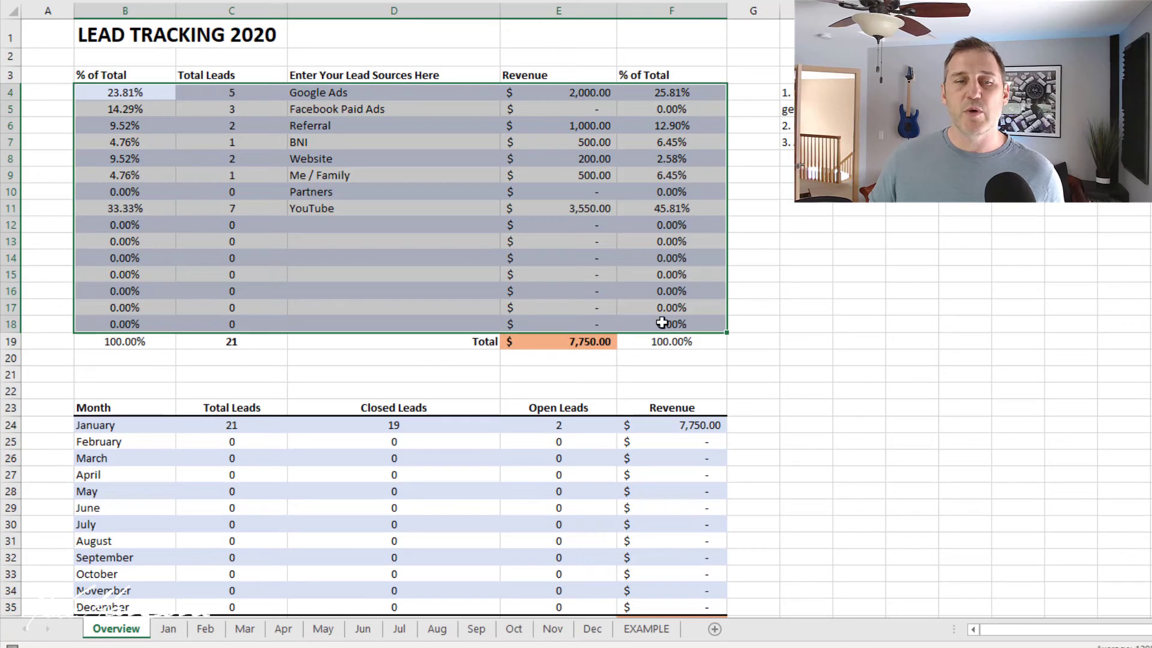
{"action": "left_click", "coordinate": [393, 92]}
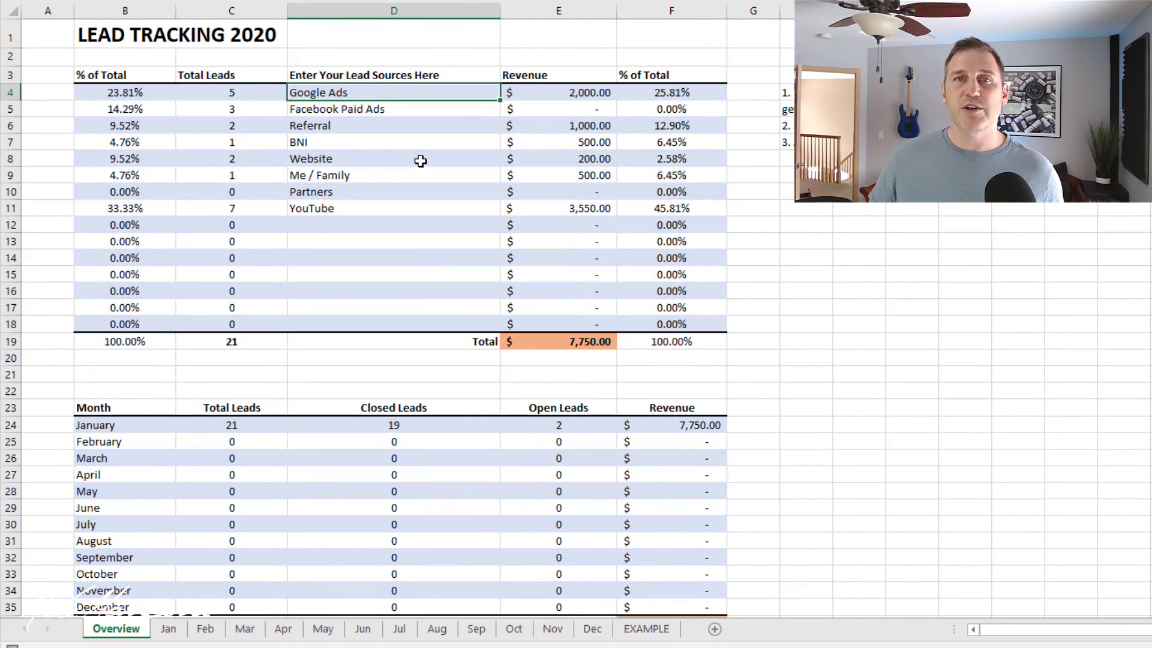
{"action": "mouse_move", "coordinate": [459, 234]}
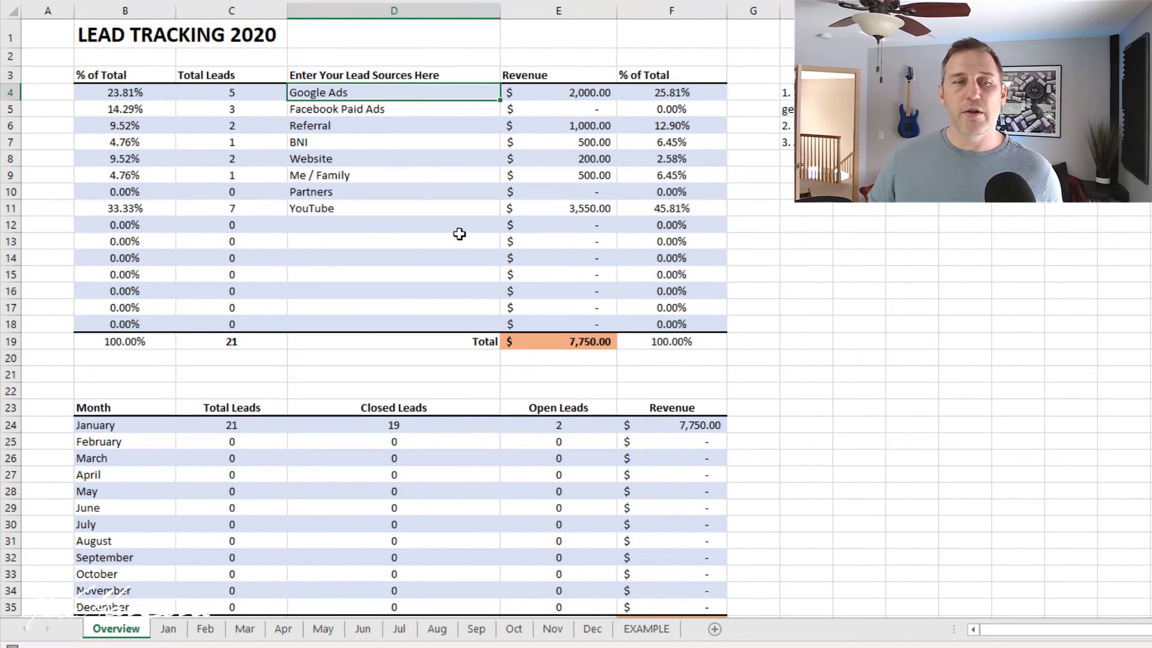
{"action": "mouse_move", "coordinate": [637, 195]}
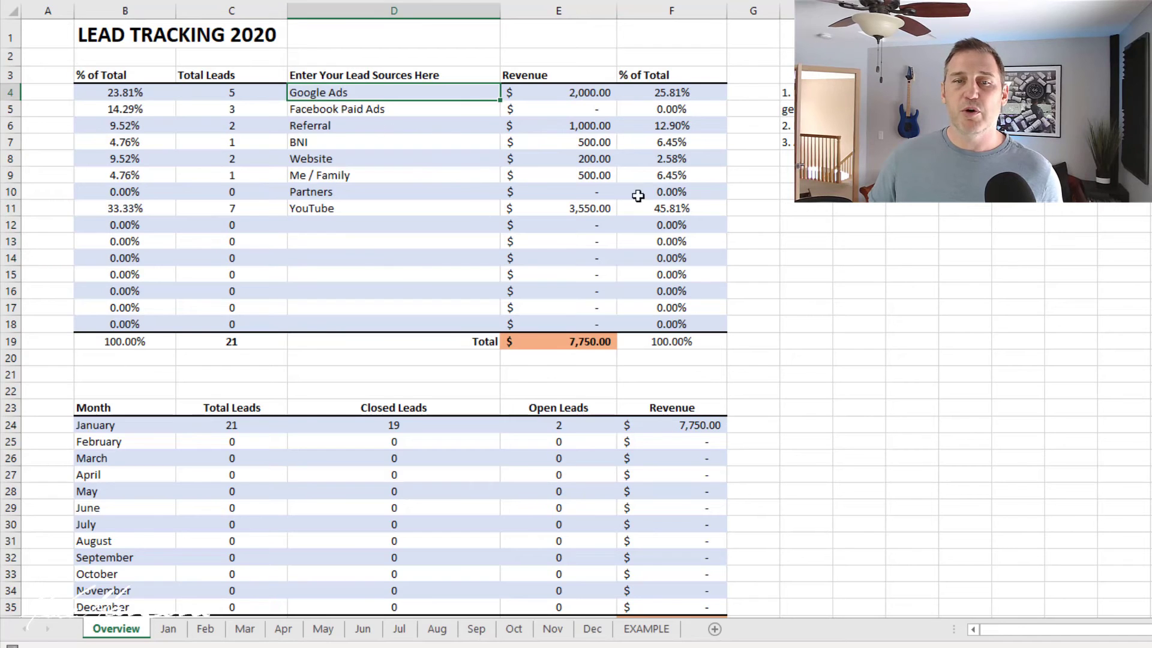
{"action": "mouse_move", "coordinate": [691, 481]}
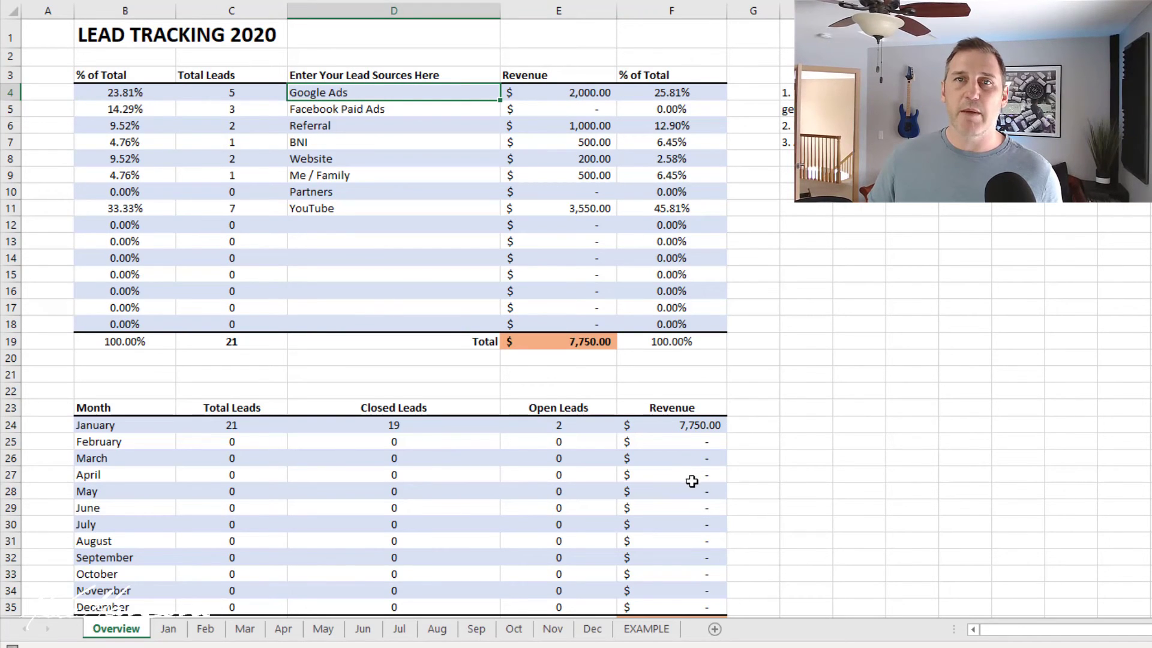
{"action": "mouse_move", "coordinate": [969, 451]}
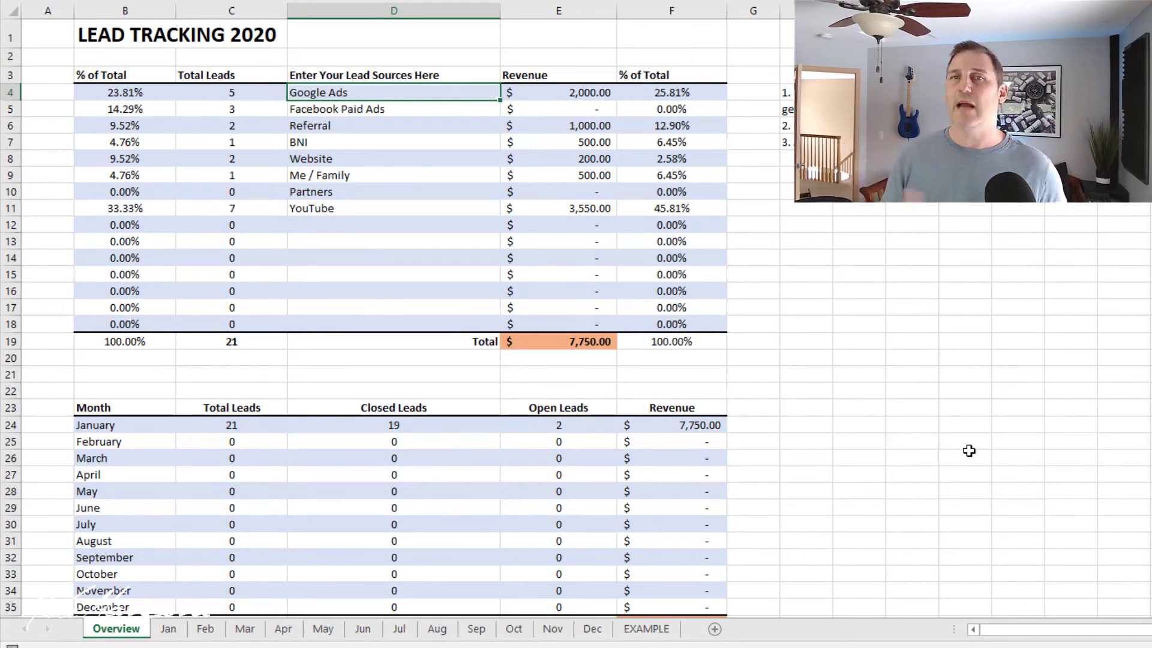